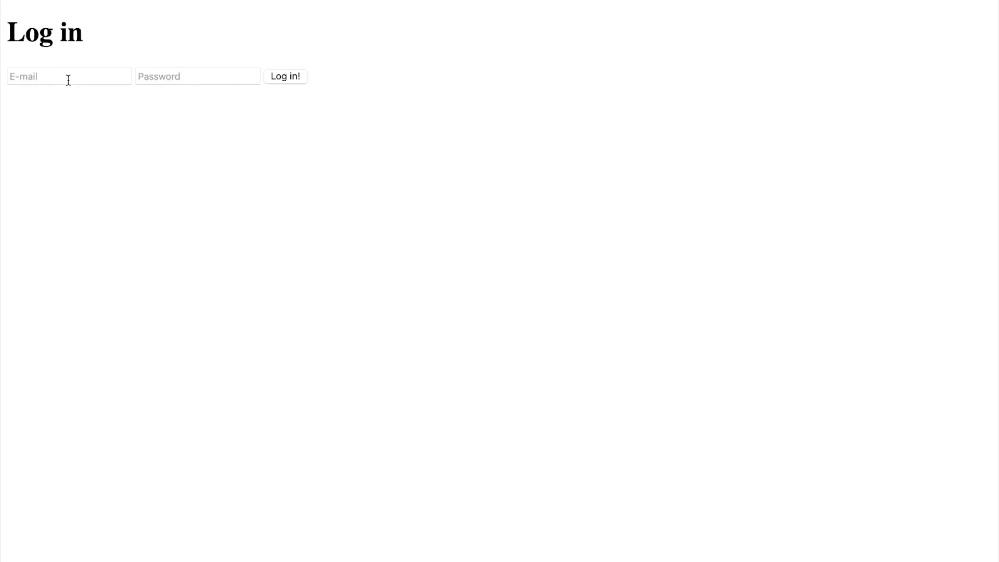
text(test@email.com)
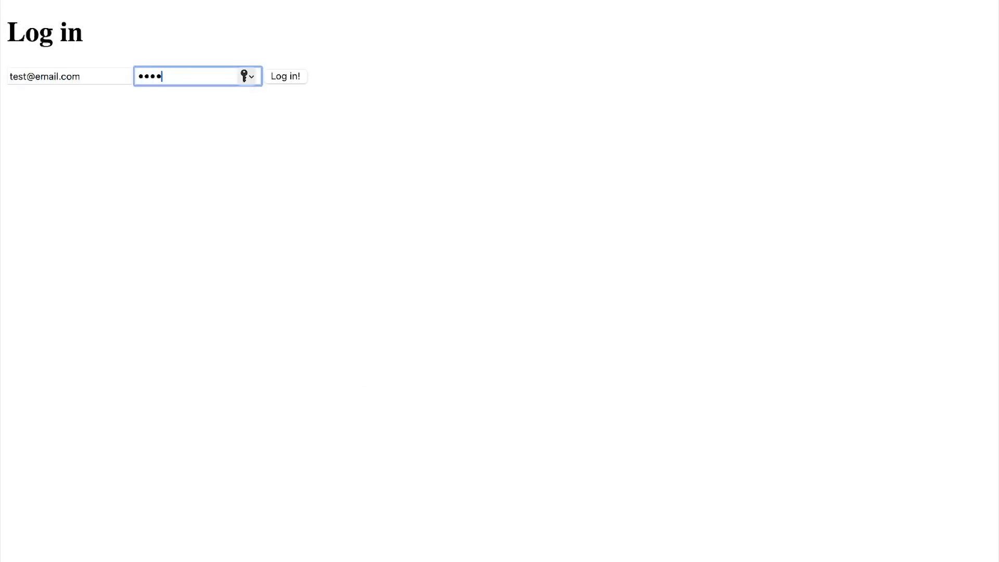
click(285, 76)
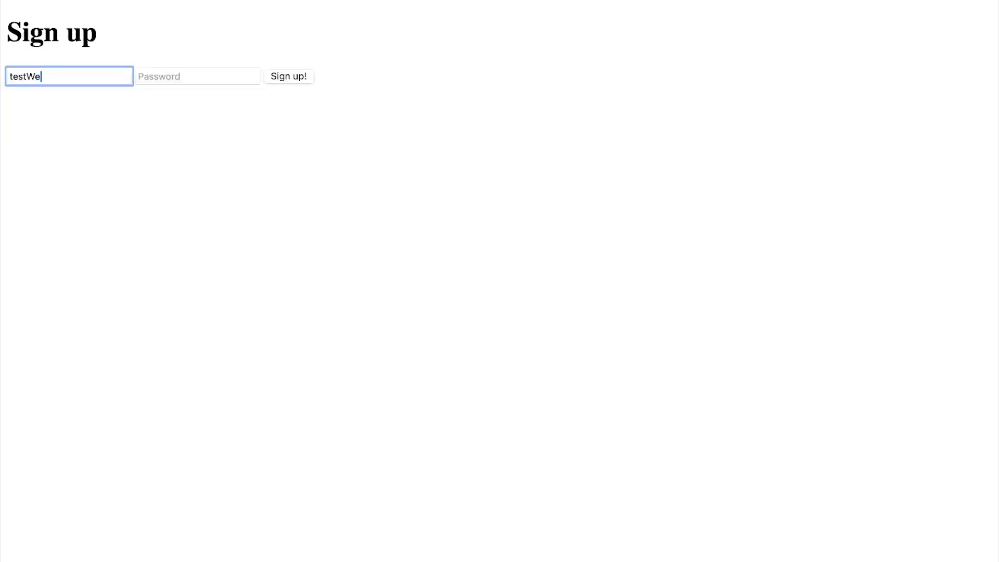
text(test@email.c)
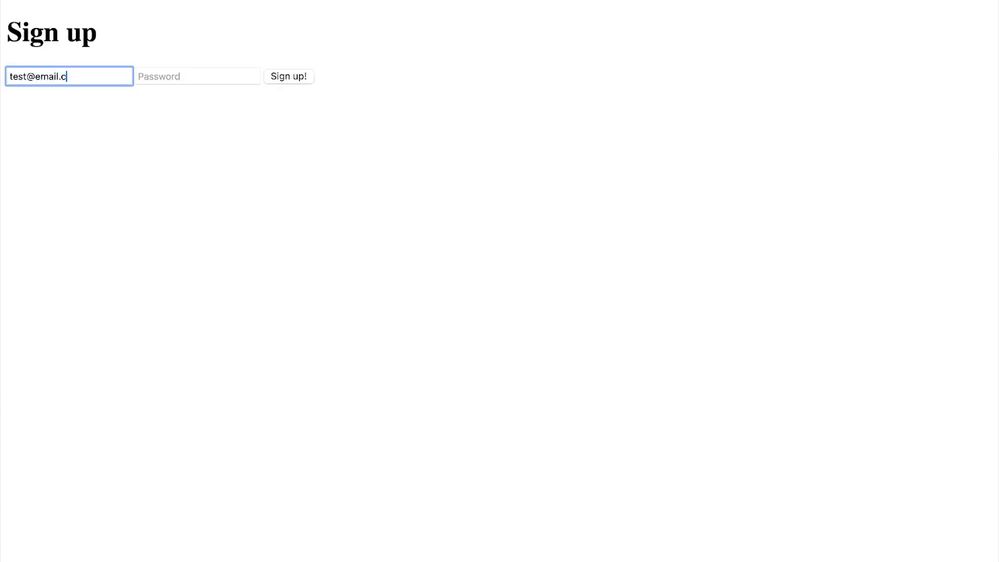
text(•••••)
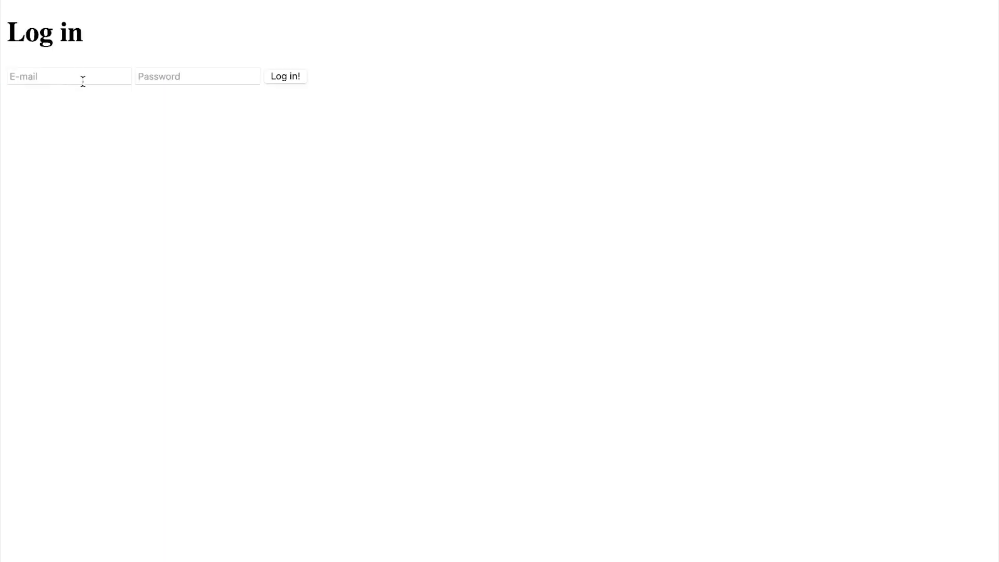
text(••)
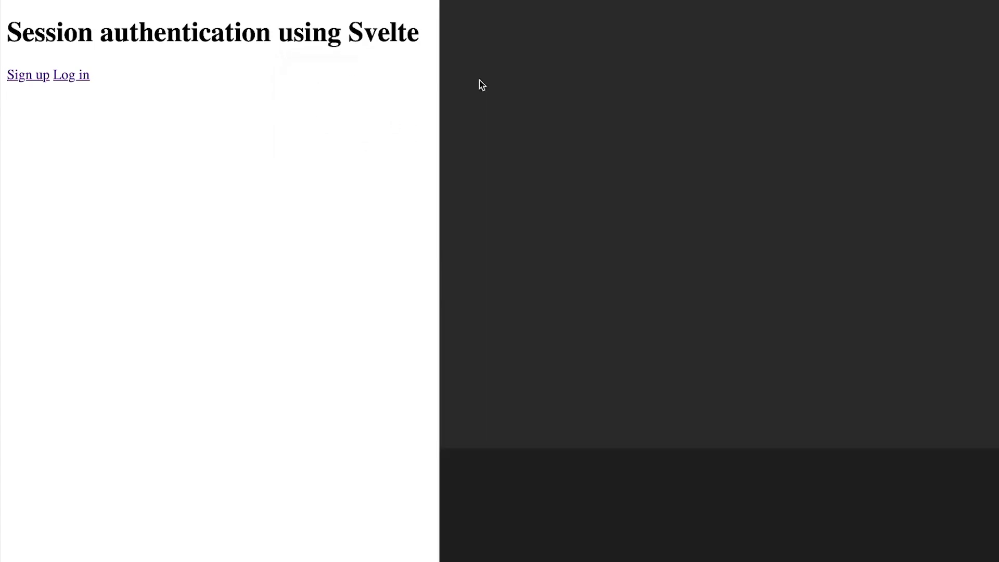
- Inspect the localhost Local Storage entries in Web Inspector's Storage view
click(916, 8)
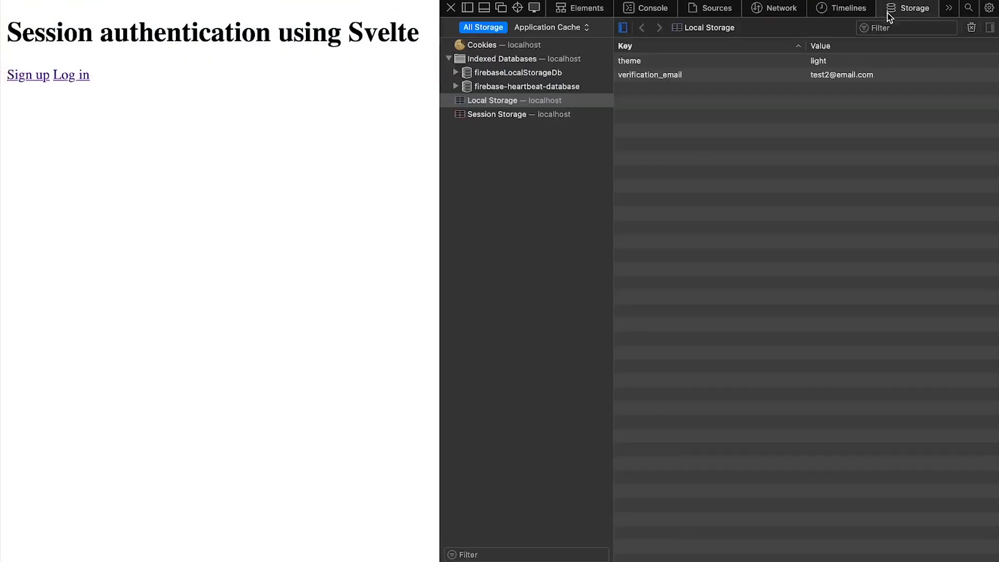
click(482, 45)
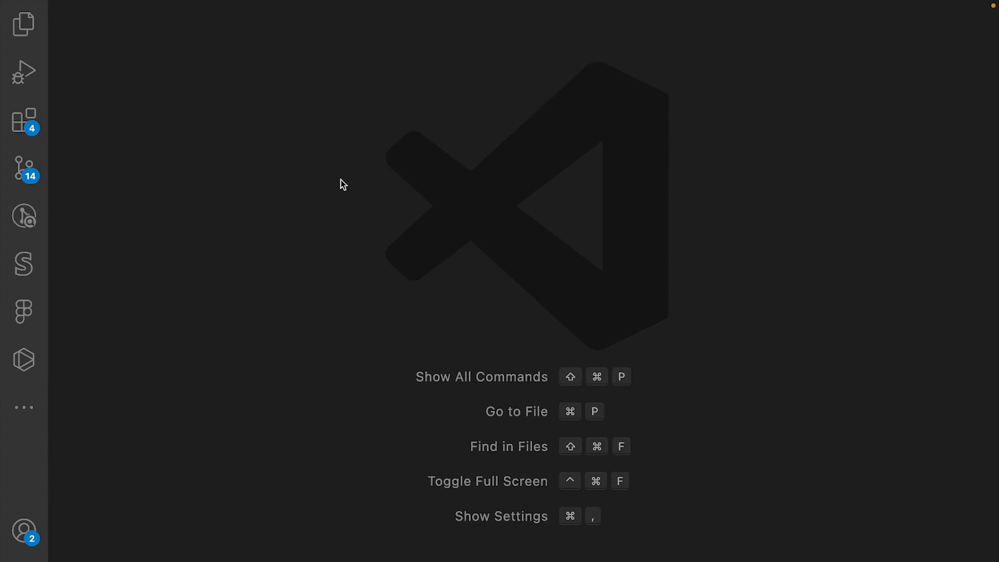
- Show the project's files in the Explorer and open src/lib/auth.ts
click(24, 24)
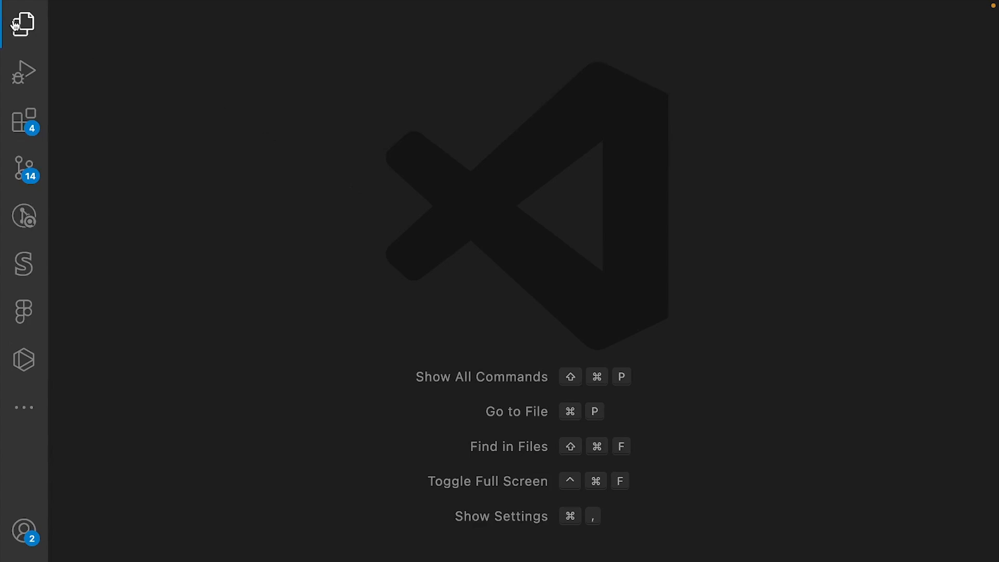
click(24, 23)
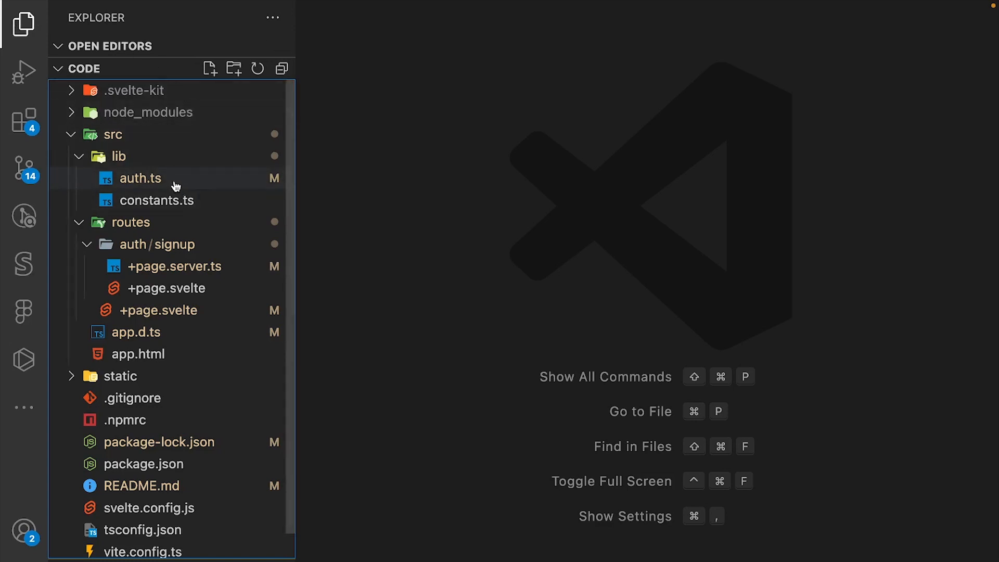
click(138, 178)
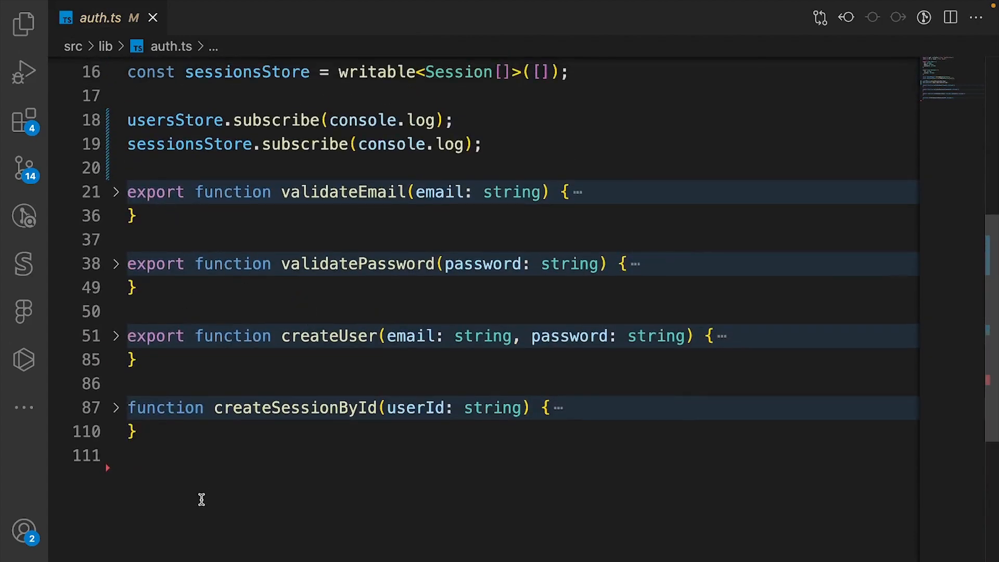
- Write export function createSessionByEmail(email: string, password: string) with validateEmail and validatePassword checks
key(Enter)
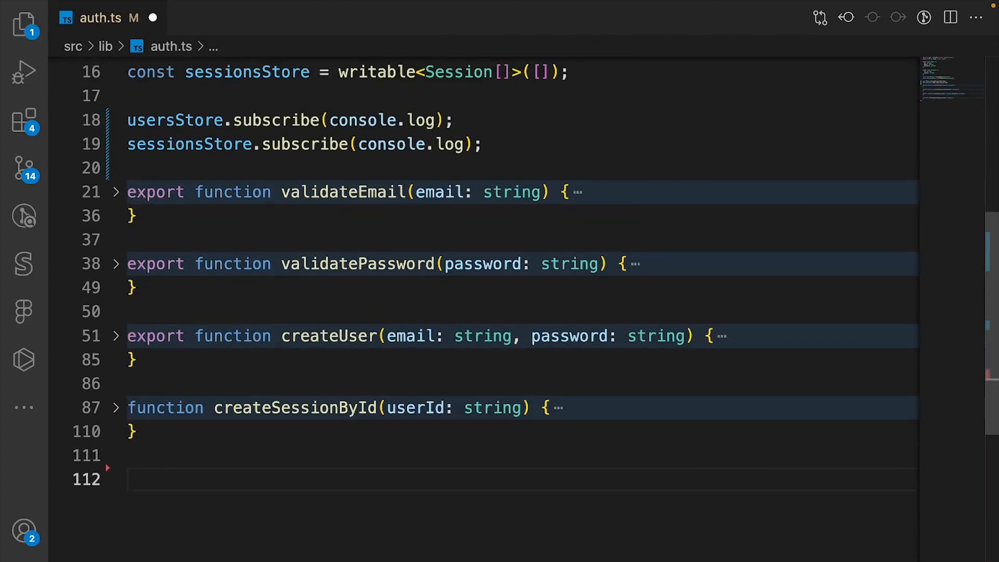
text(export)
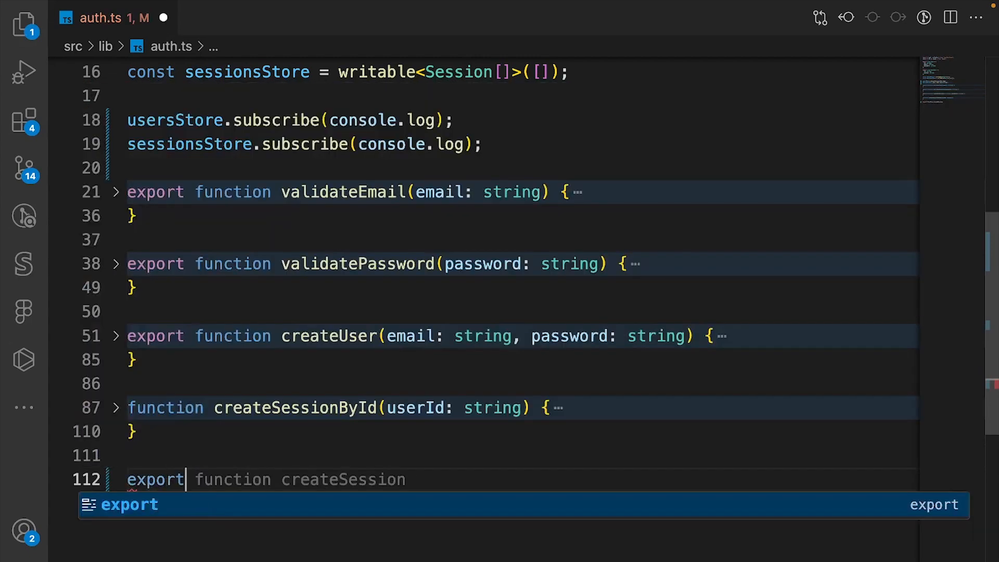
text(function createSessionBy)
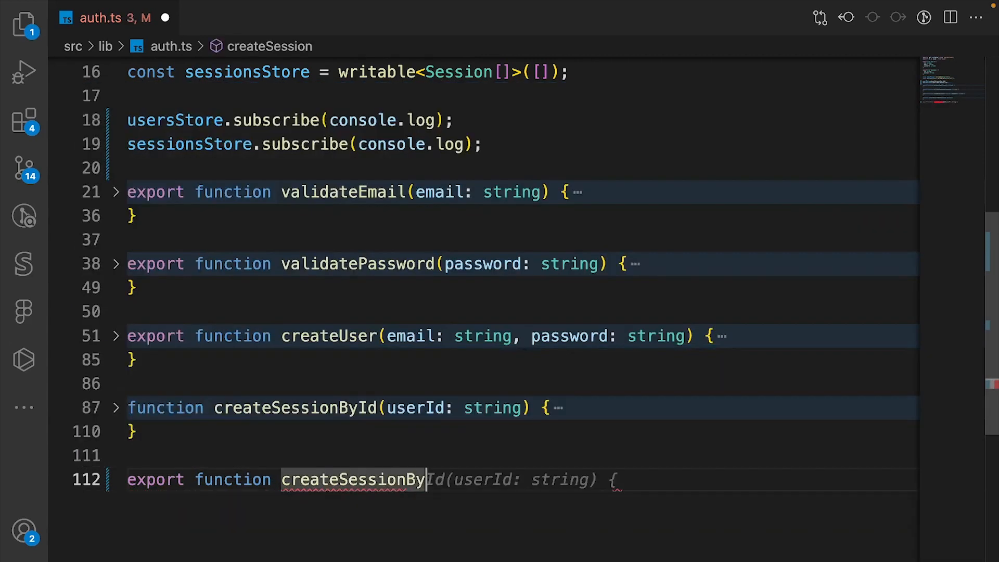
text(Email(email: string, pa)
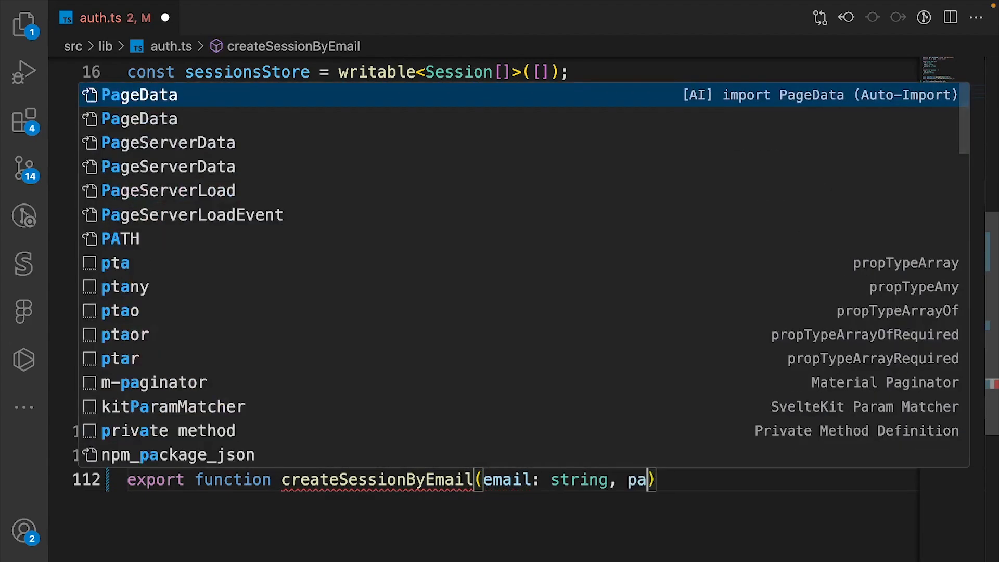
text(ssword: string)
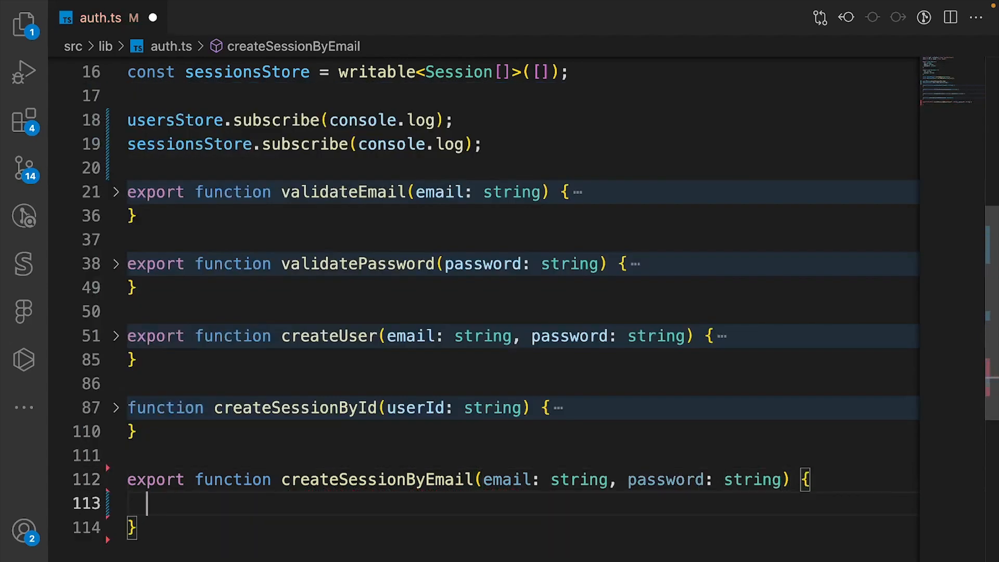
scroll(down, 3)
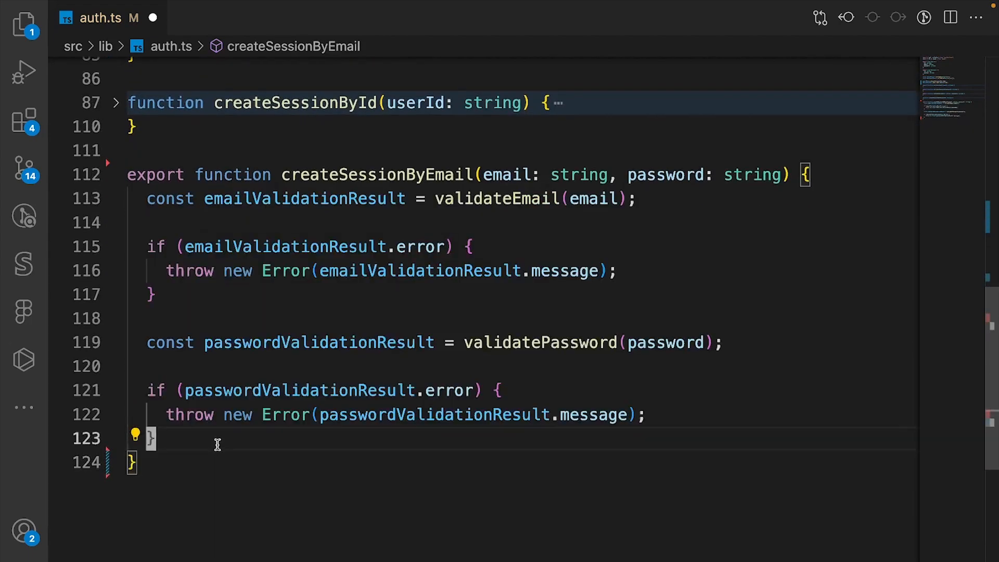
- Load currentUsers from the store and find userFound matching user.email === email and password
key(Enter)
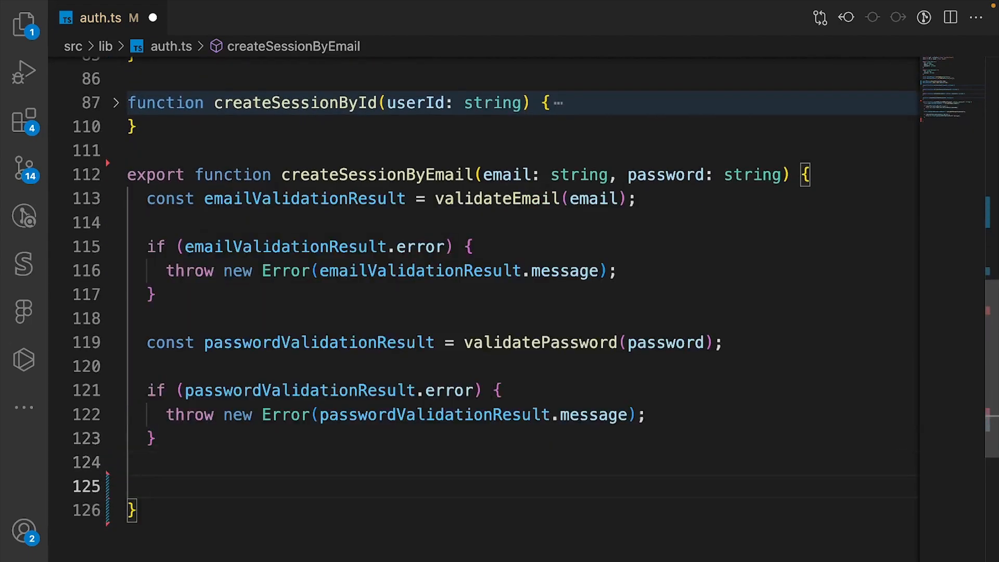
text(const)
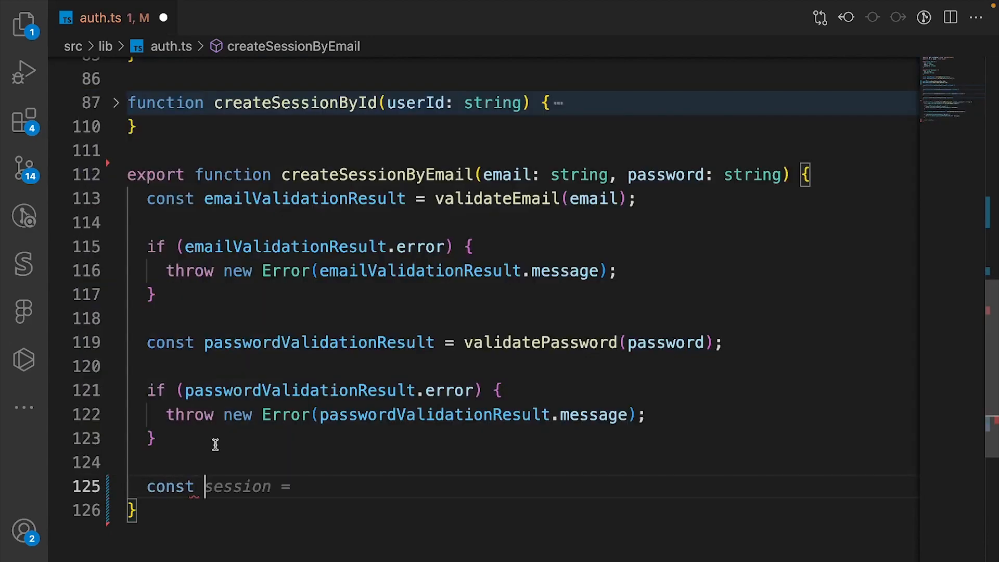
text(currentUs)
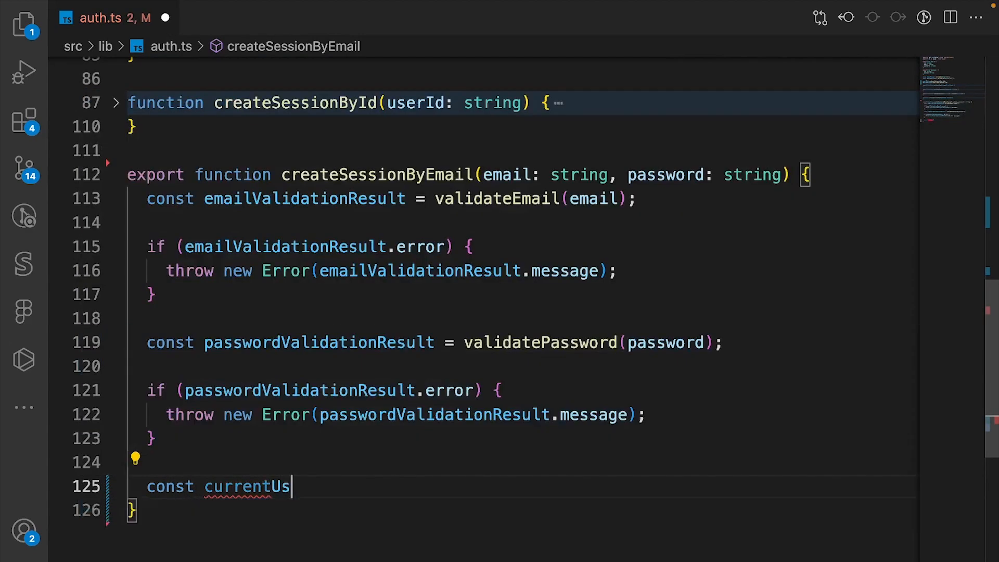
text(ers = getCurrentUsers)
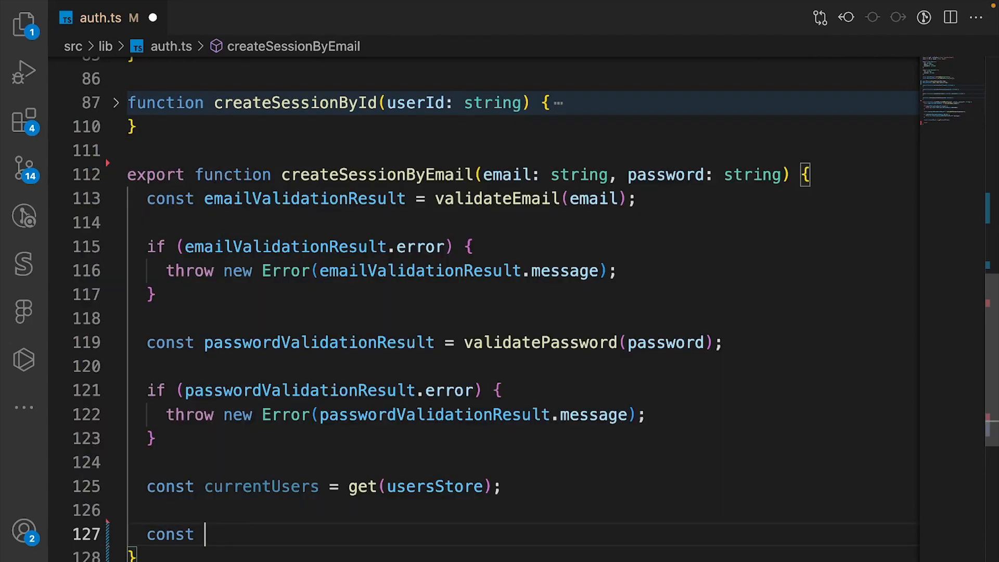
text(userFound = currentUsers.find((user) => {)
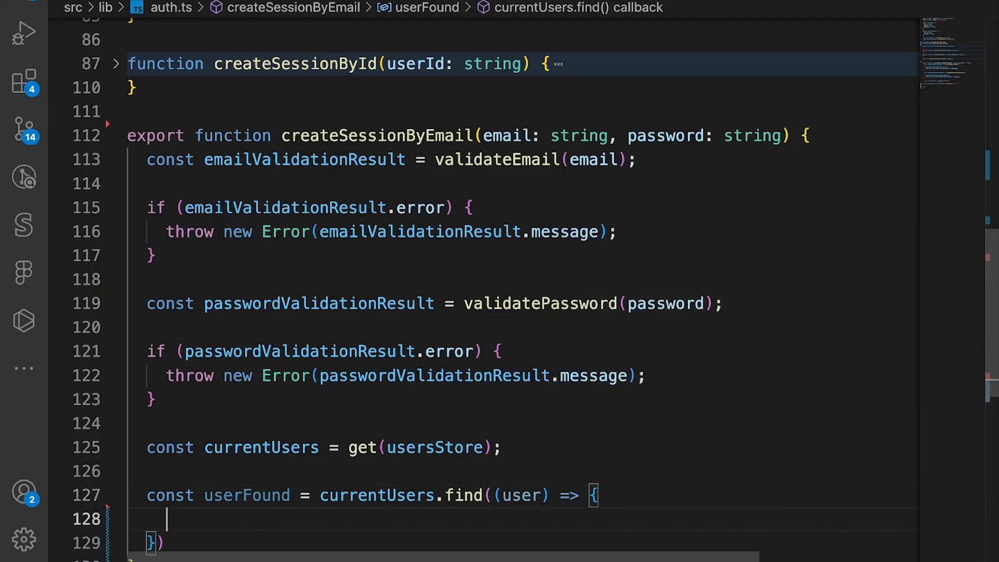
text(return user.email === email && user.password)
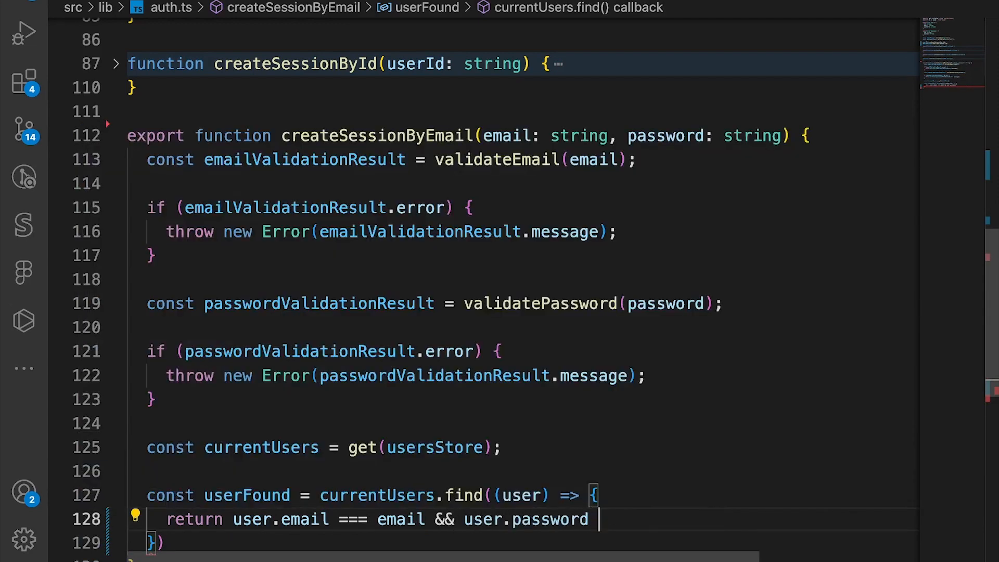
text(=== password)
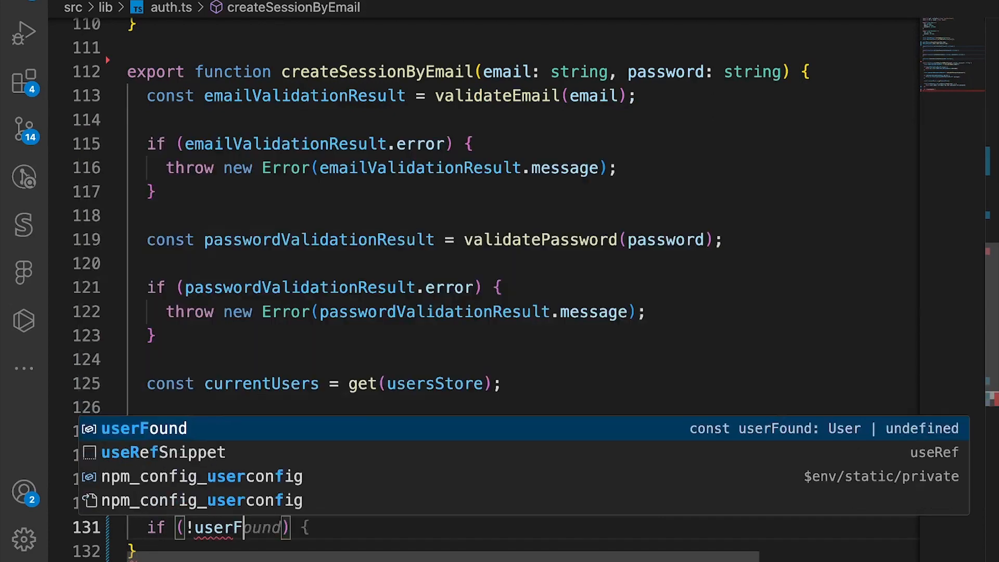
- Inside if (!userFound), find a user in currentUsers by user.email === email
key(Tab)
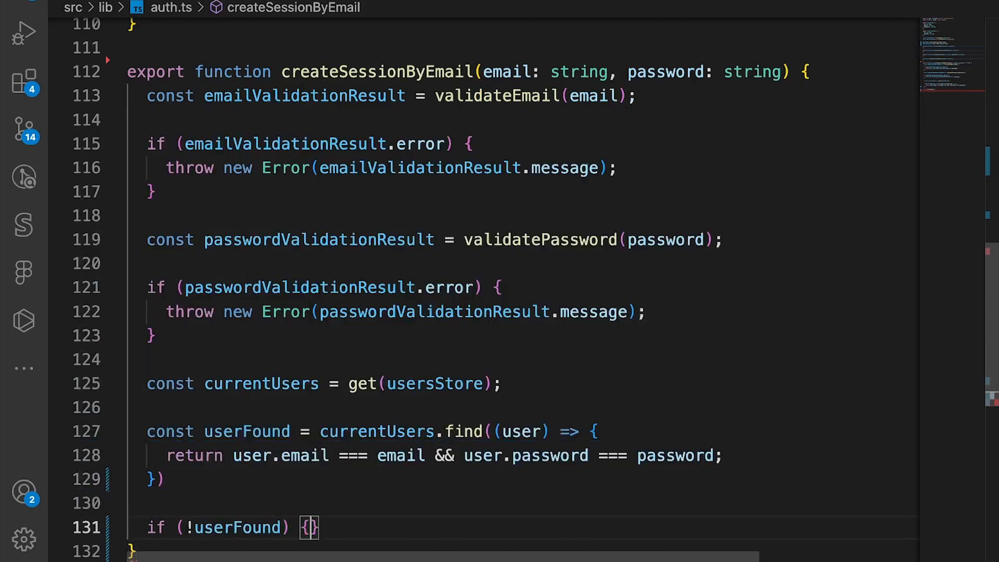
text(cpmst)
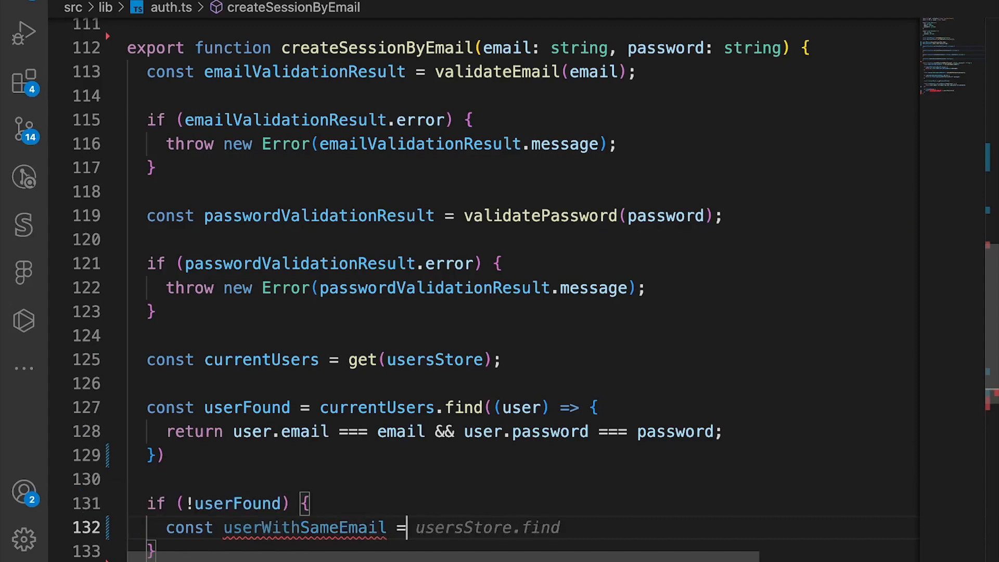
text(currentUsers.find((user)
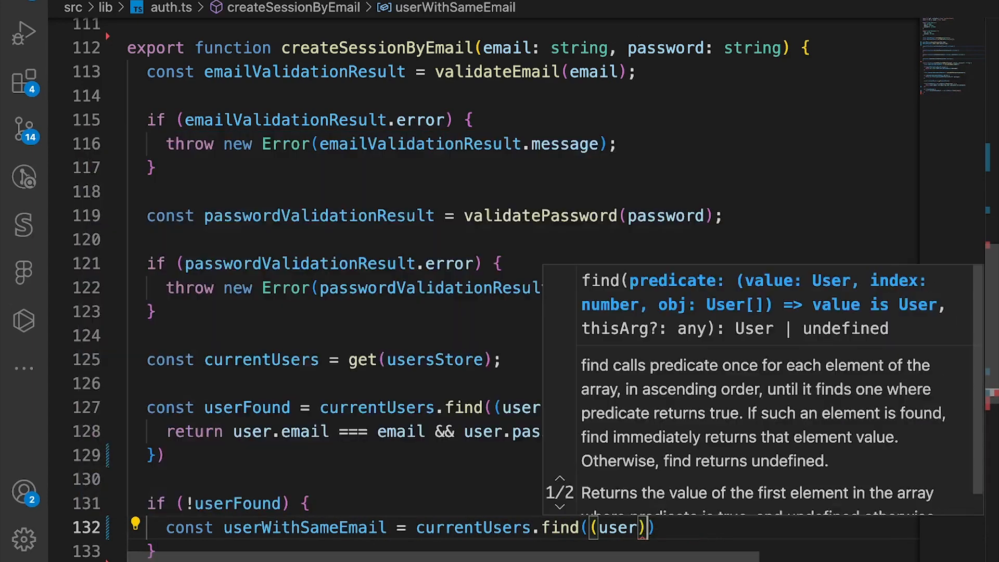
text(=> u)
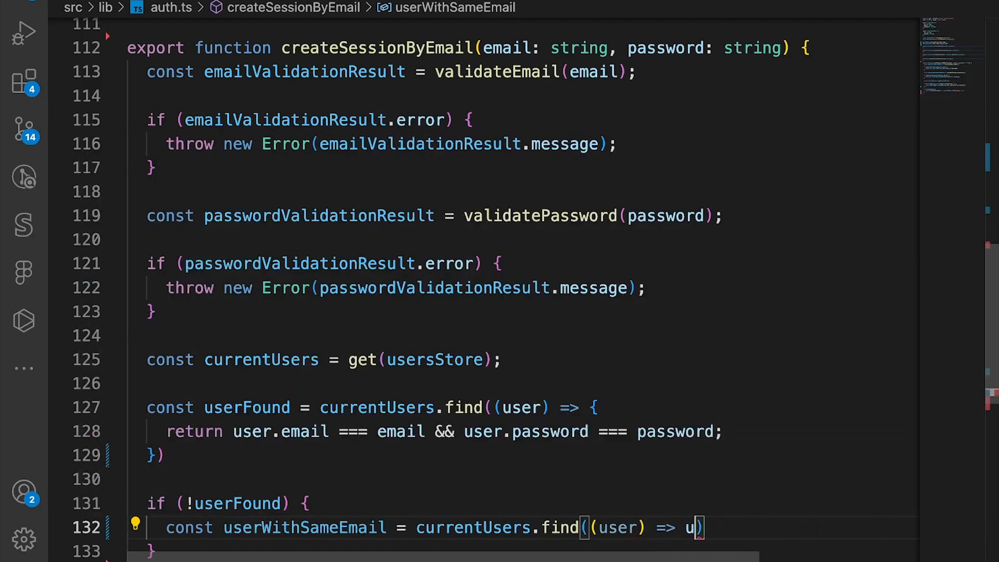
text(ser.email === email)
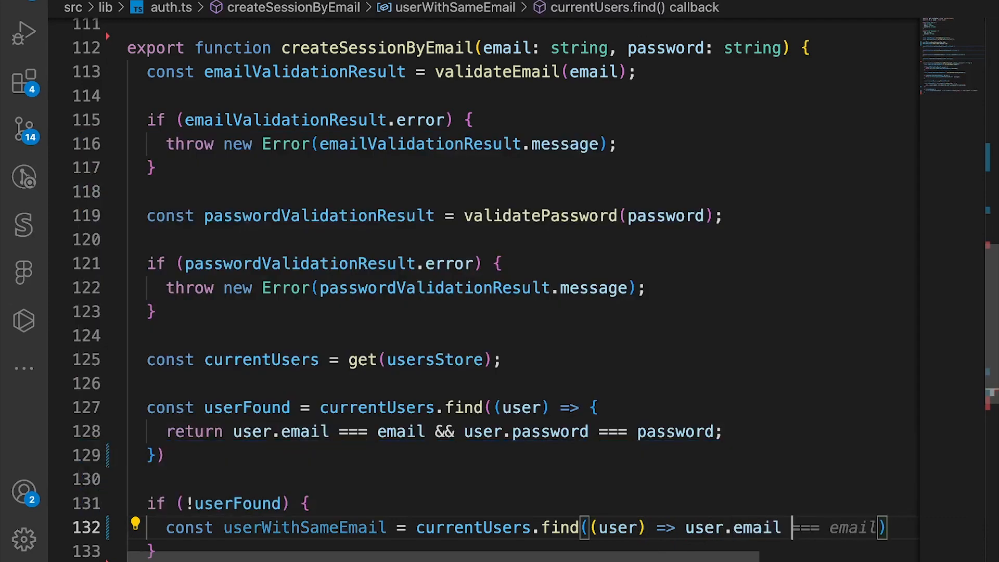
text(email)
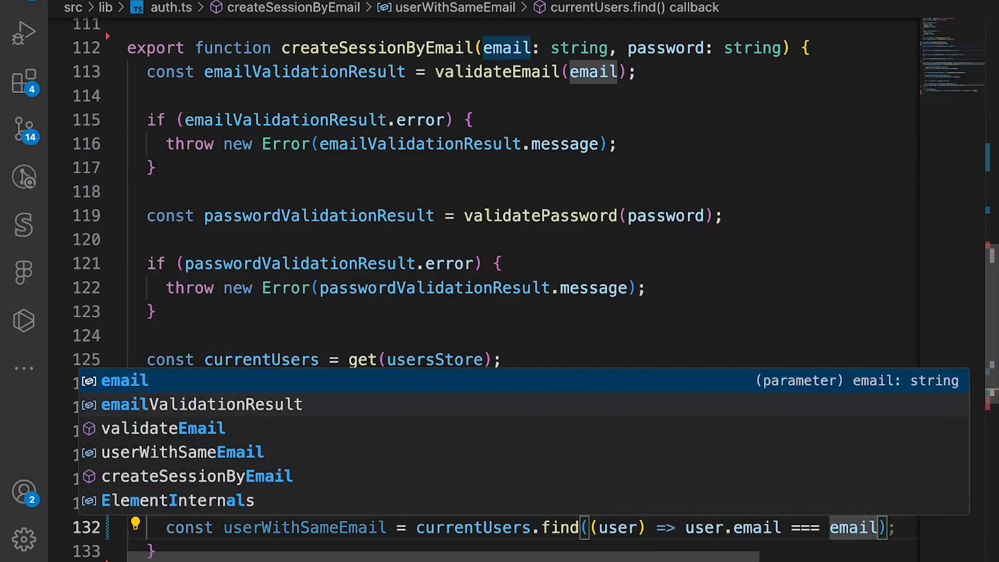
- Throw "Password is invalid" when that email exists, otherwise throw "User not found"
text(if (userWithSameEmail)
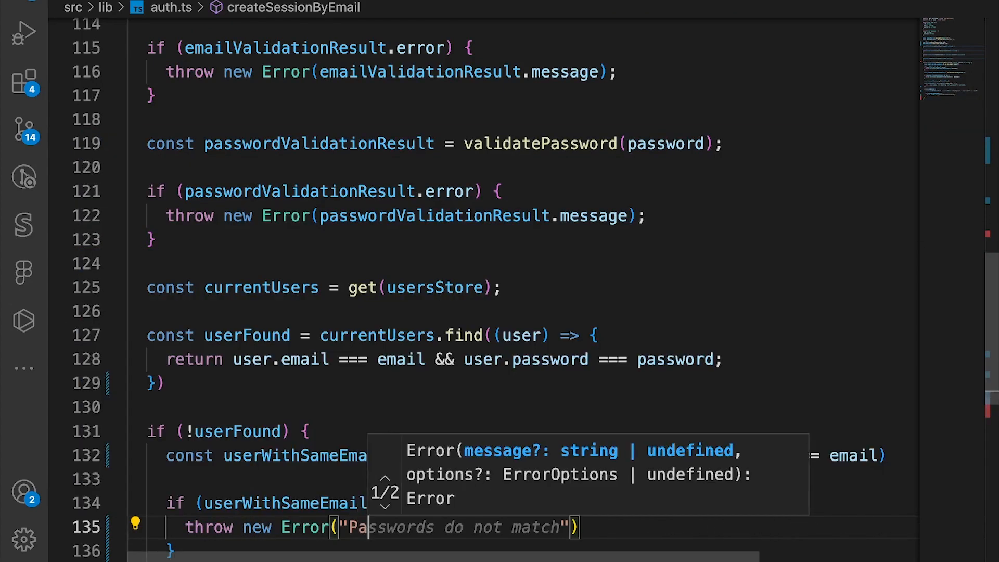
text(Password is incorrect)
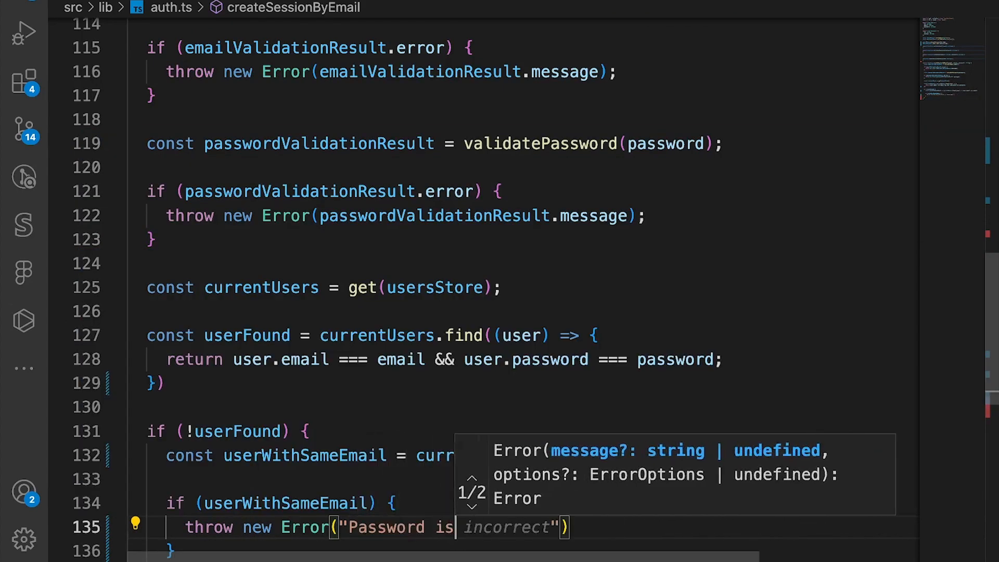
text(invalid)
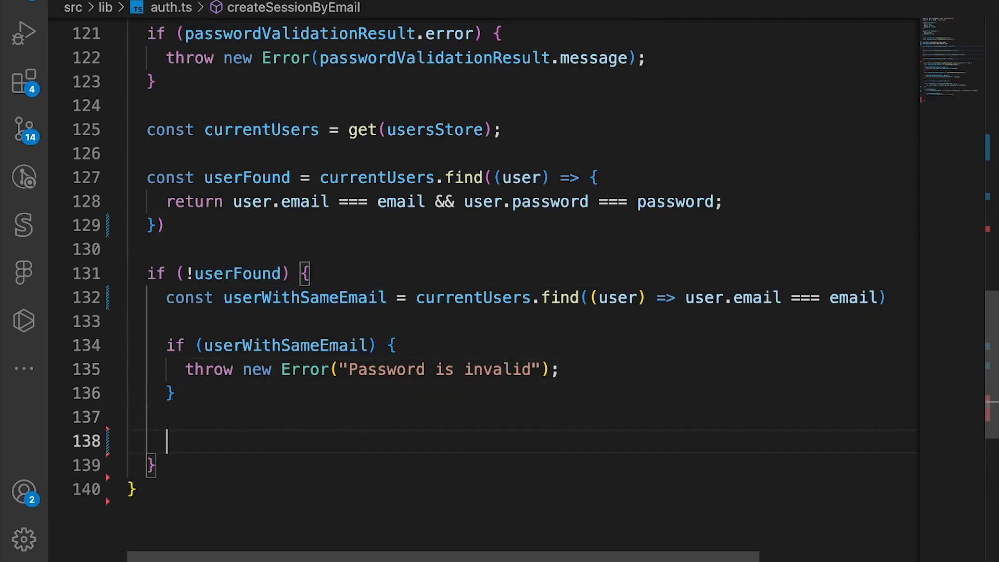
text(throw)
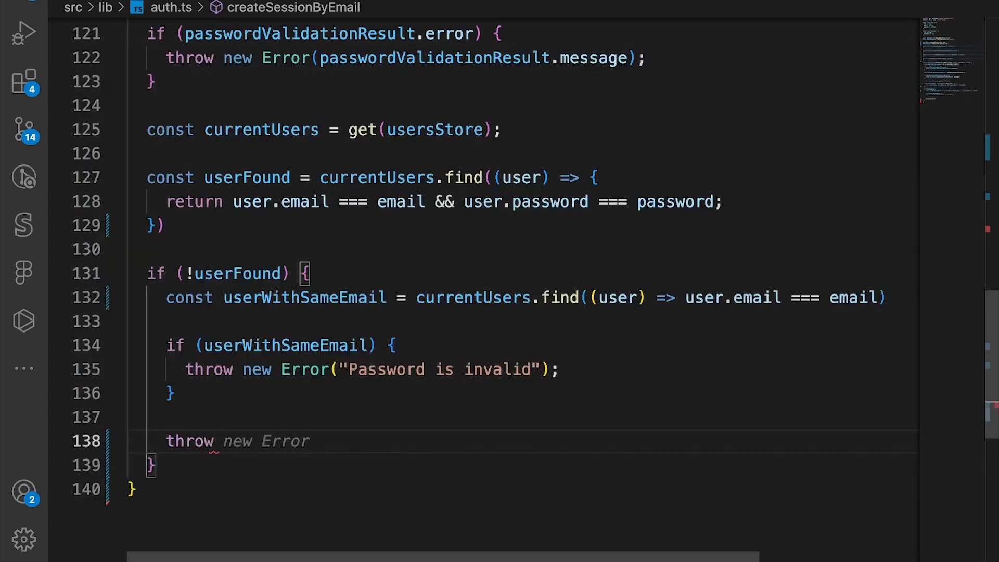
text(("Password is invalid")
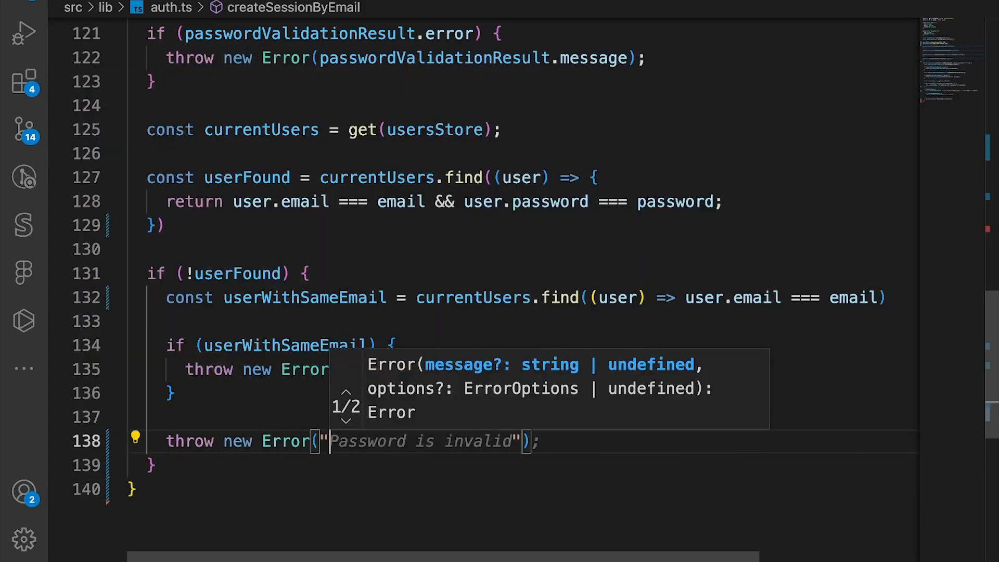
text(User not found)
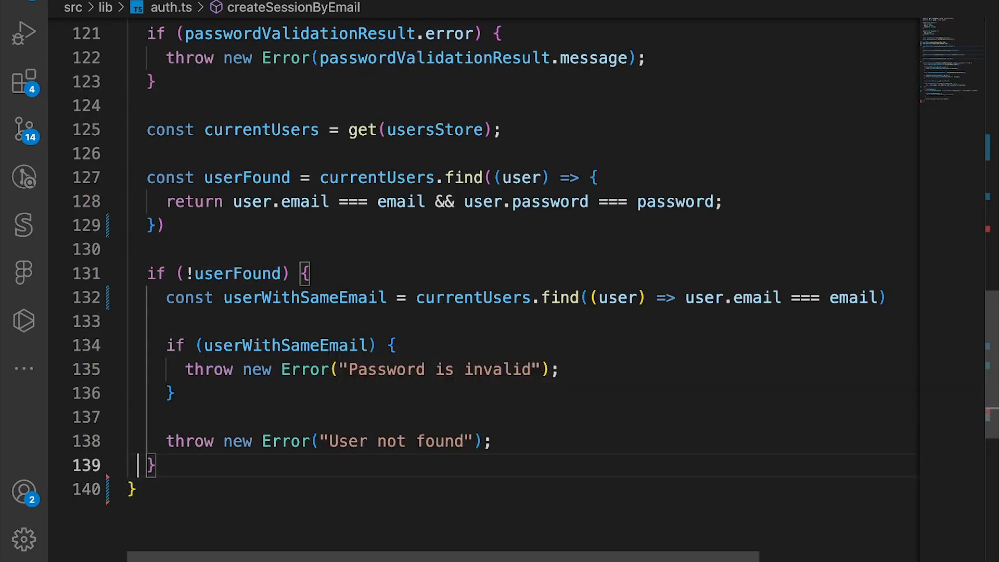
text(retur)
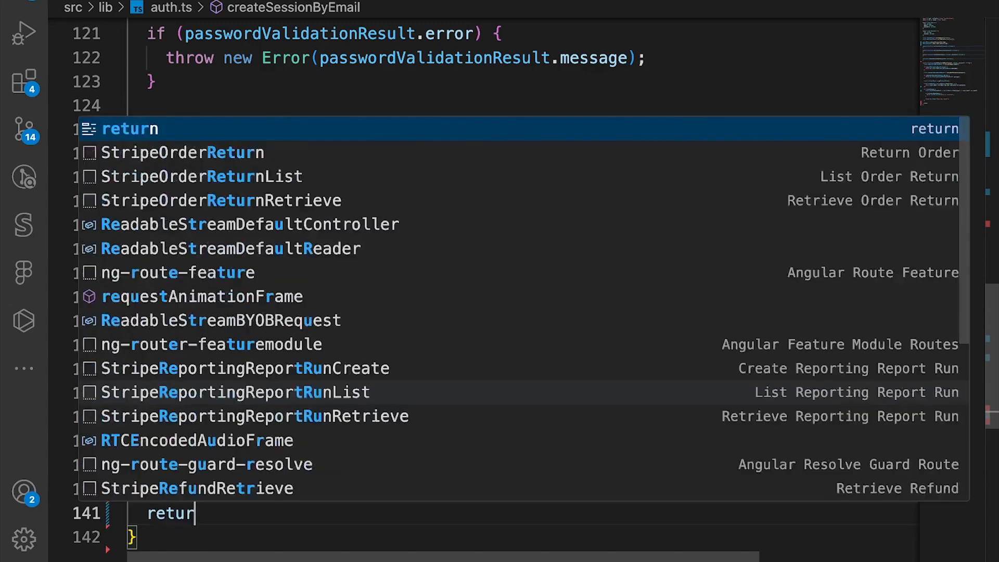
- Return createSessionById(userFound.id) at the end of createSessionByEmail
text(createSessionById()
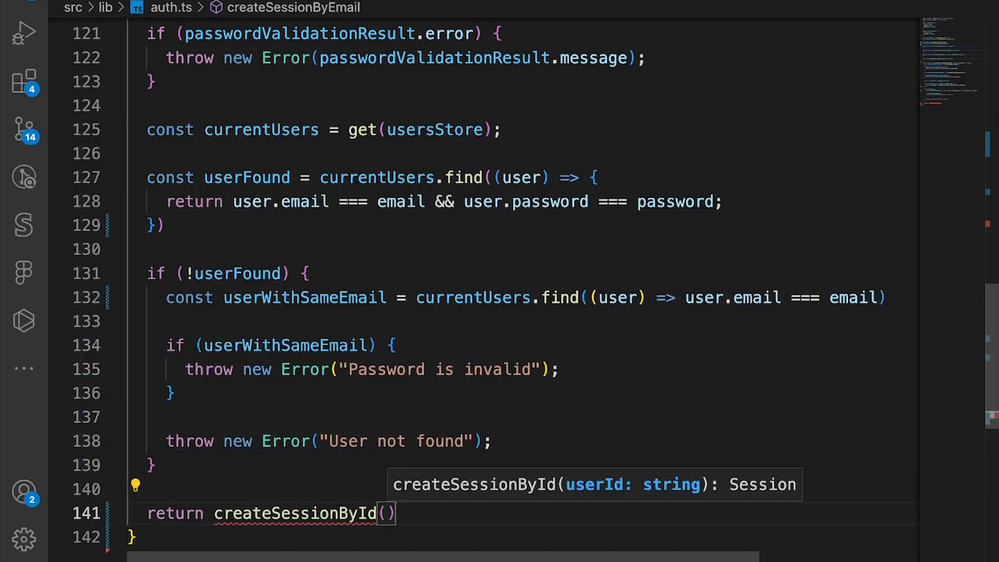
text(userFound)
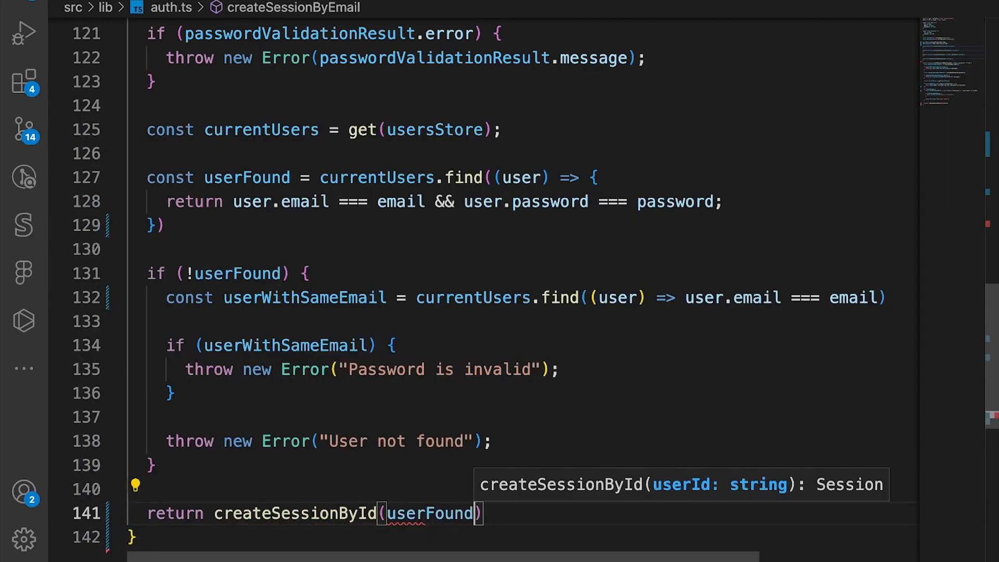
text(.id)
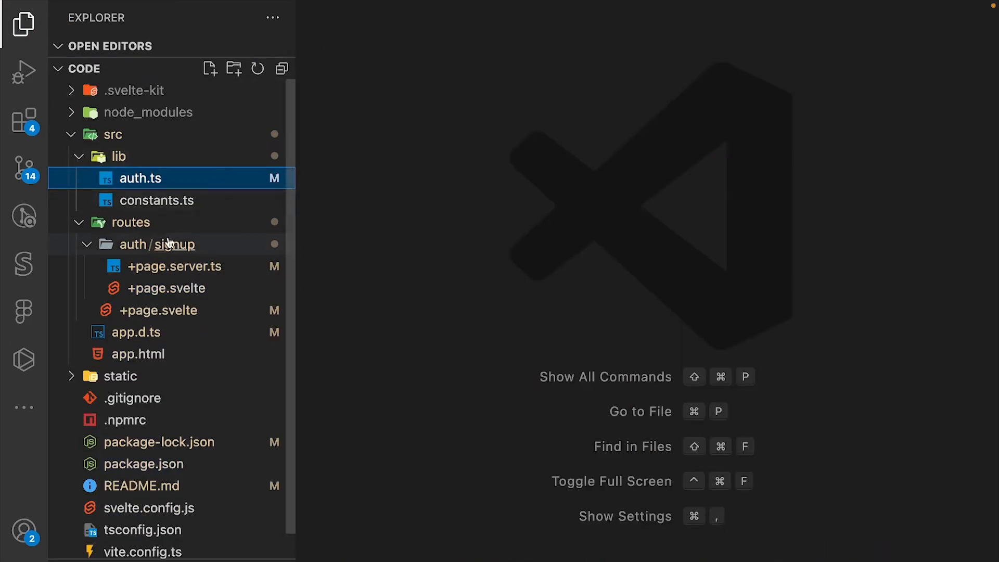
- Create routes/auth/login/+page.server.ts whose form action calls createSessionByEmail instead of createUser
right_click(156, 243)
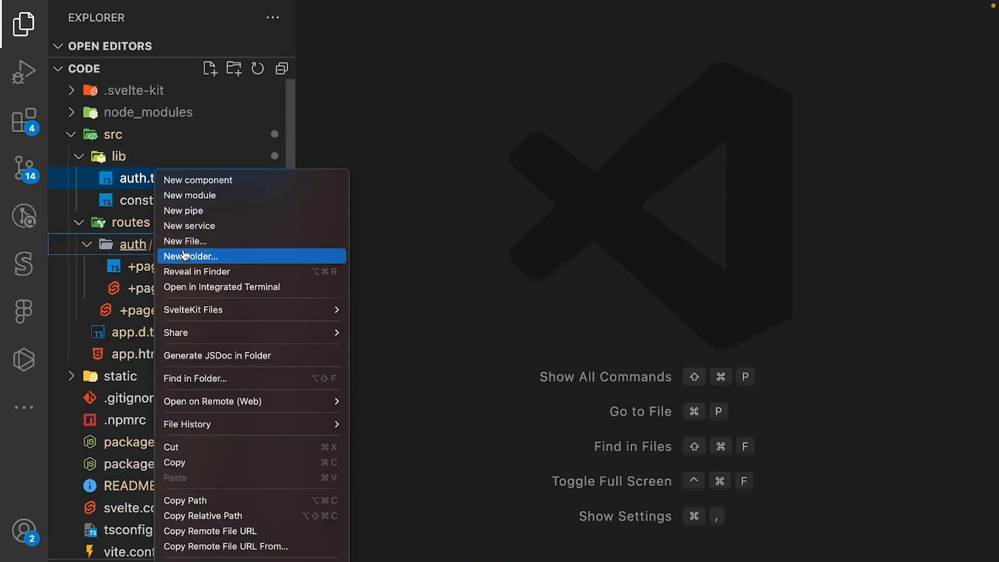
click(191, 256)
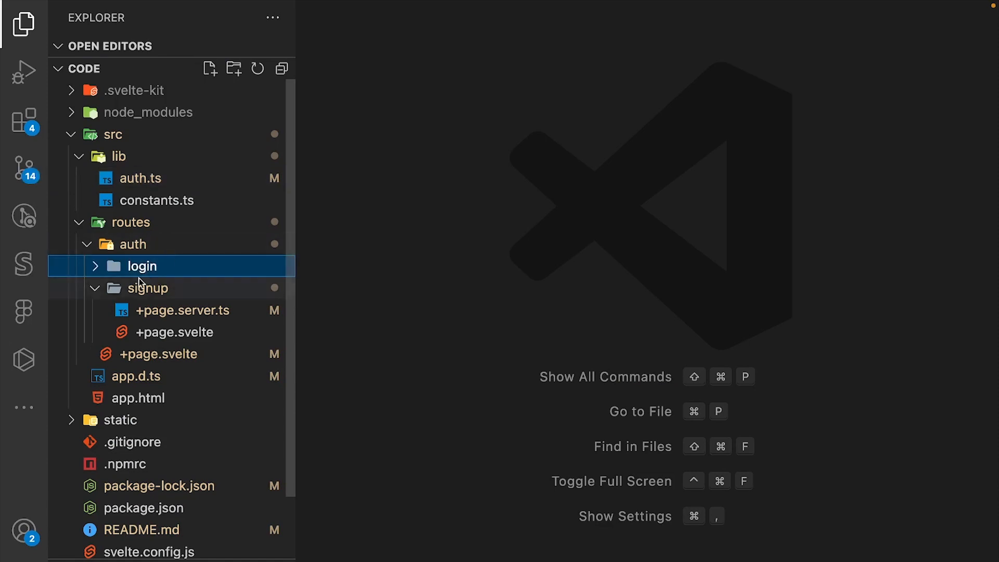
right_click(142, 265)
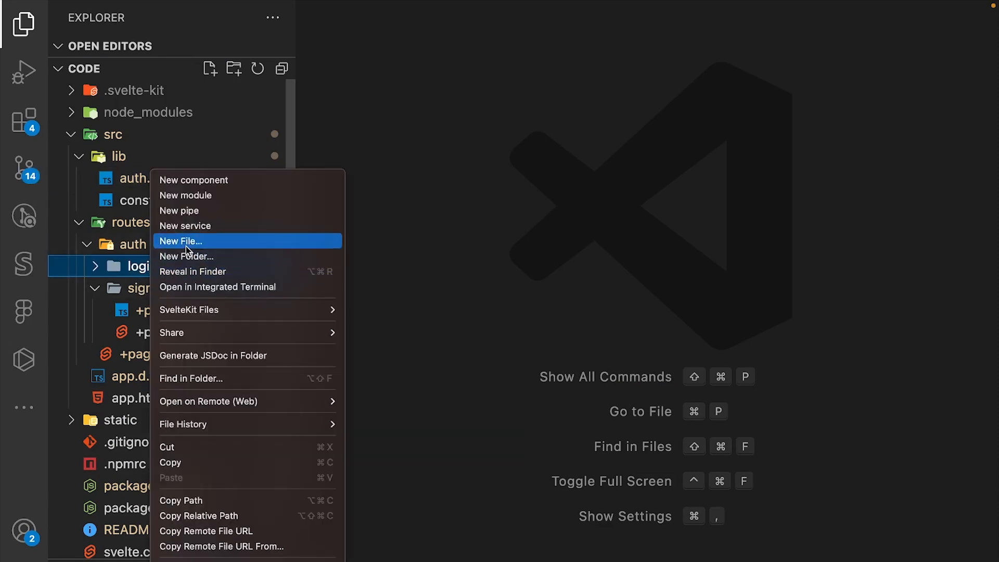
click(182, 241)
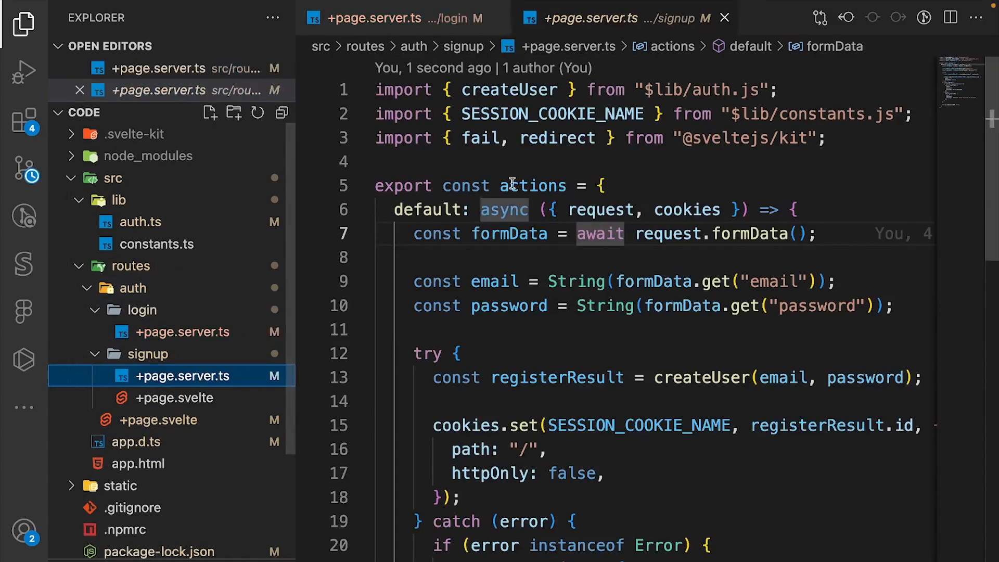
scroll(down, 3)
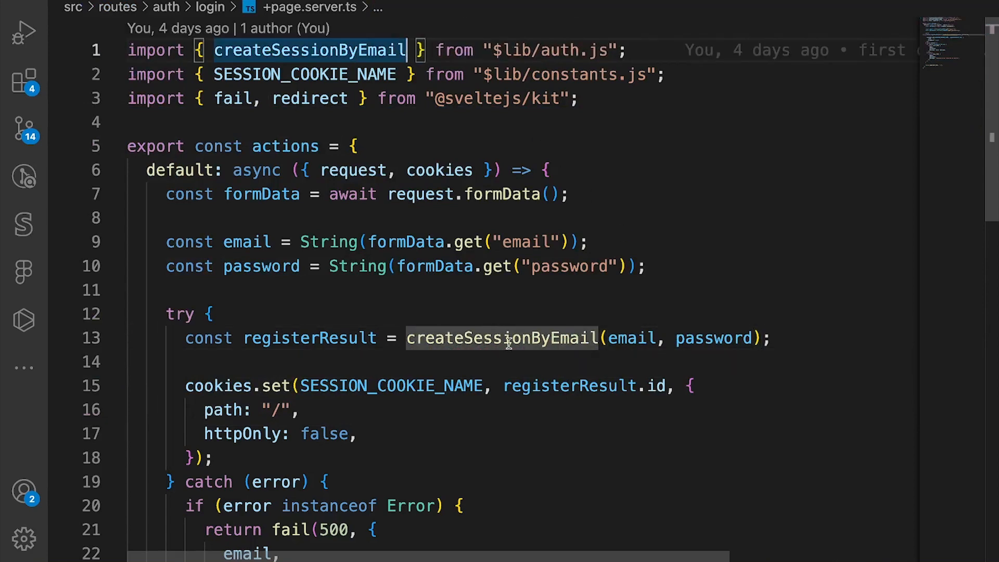
scroll(down, 3)
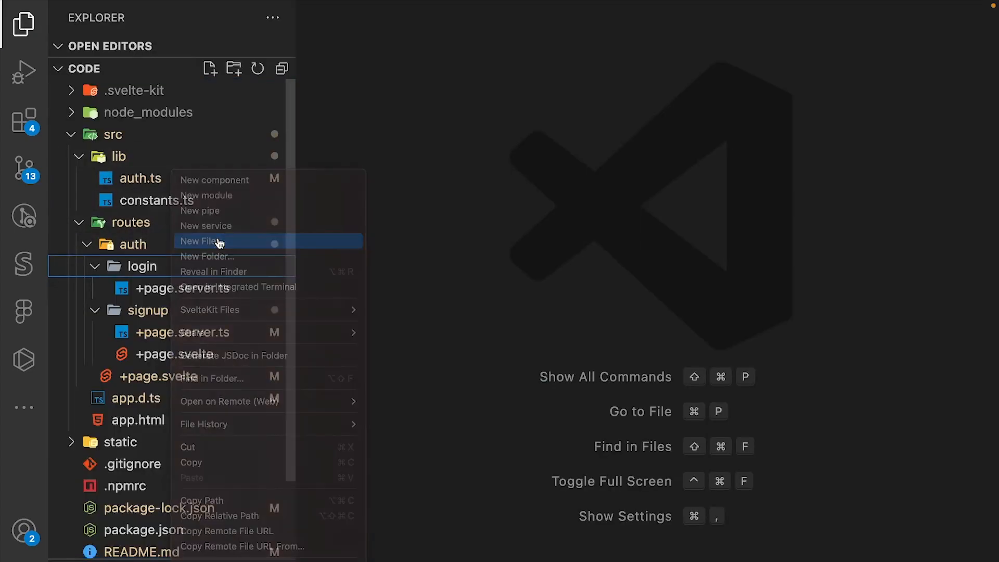
- Create login/+page.svelte with a "Log in" heading and the form posting to /auth/login
click(201, 240)
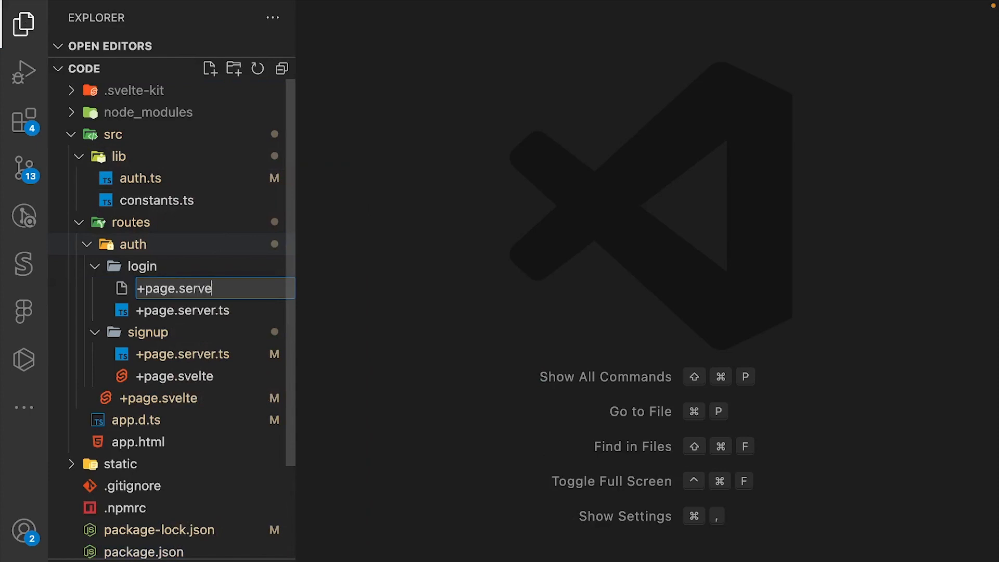
key(Backspace)
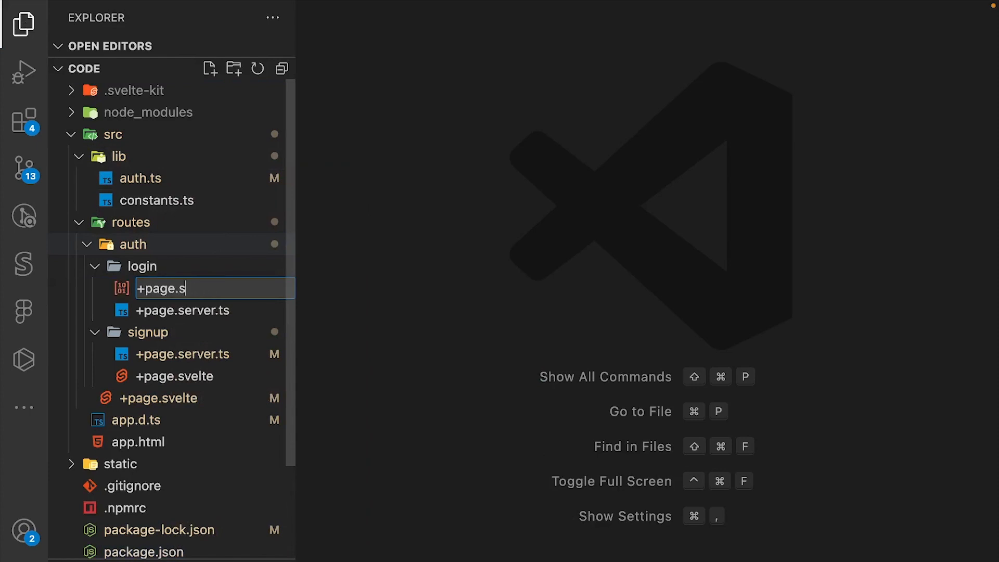
key(Enter)
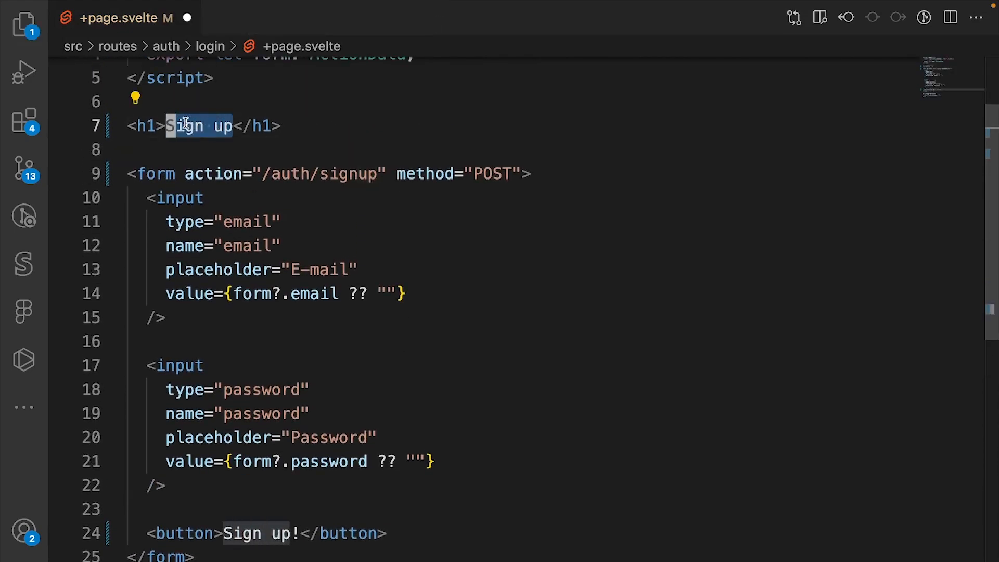
text(Log)
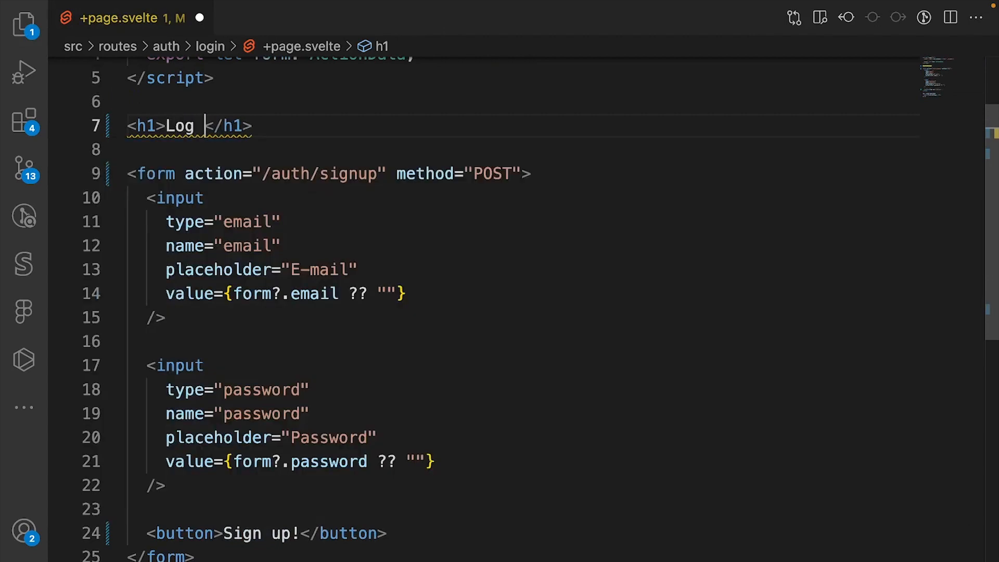
double_click(348, 174)
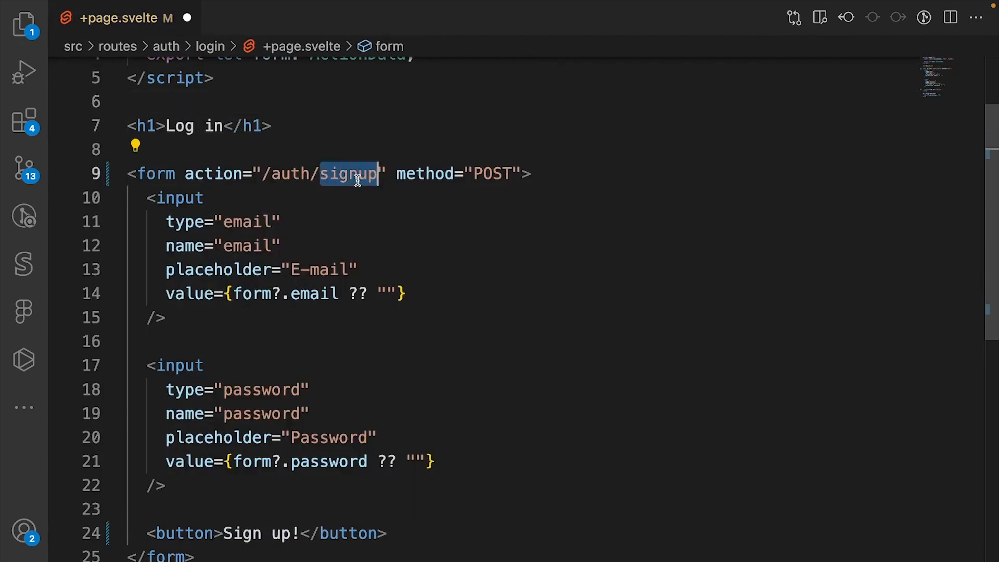
text(login)
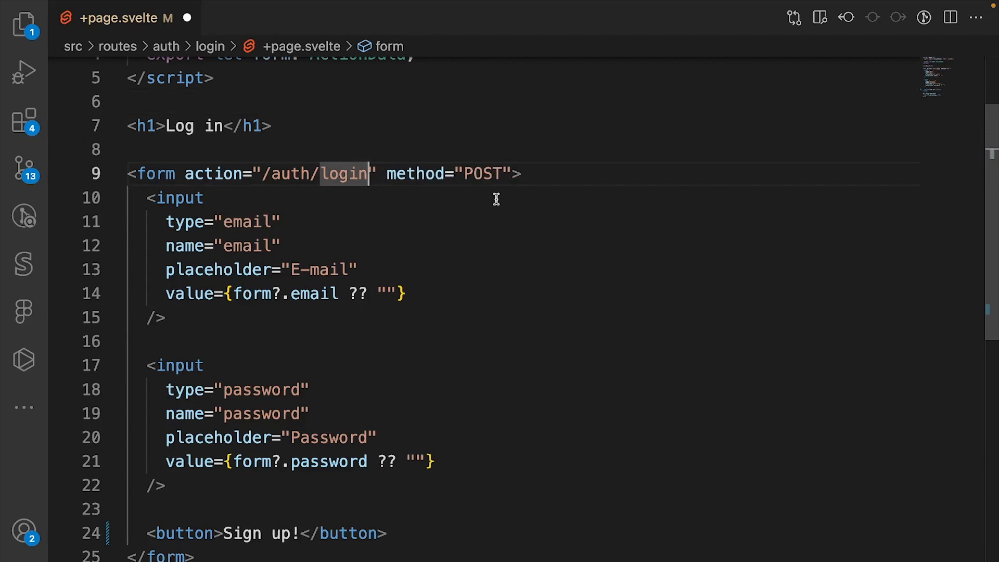
- Change the login form's button text from "Sign up!" to "Log in!"
click(24, 24)
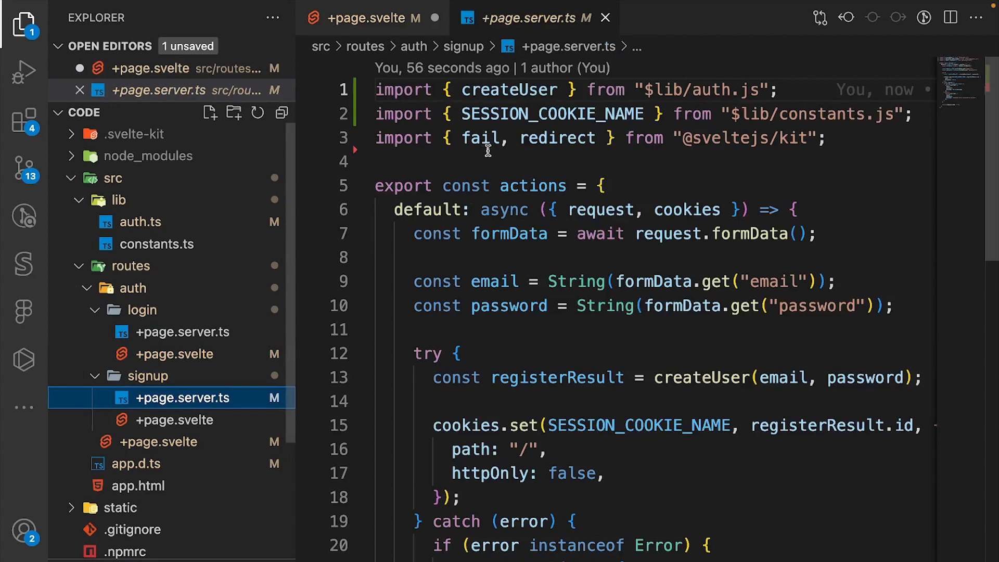
click(183, 332)
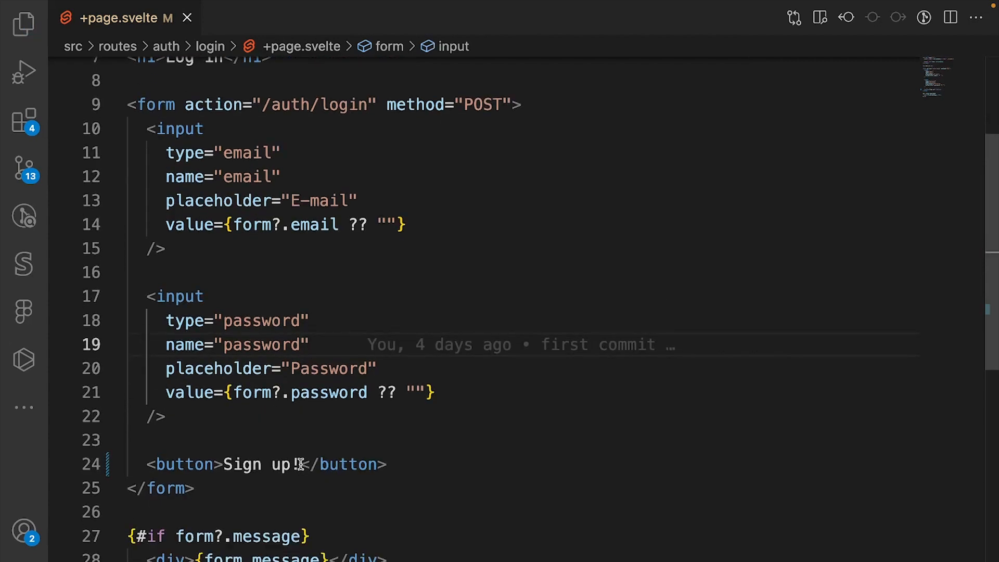
text(Log)
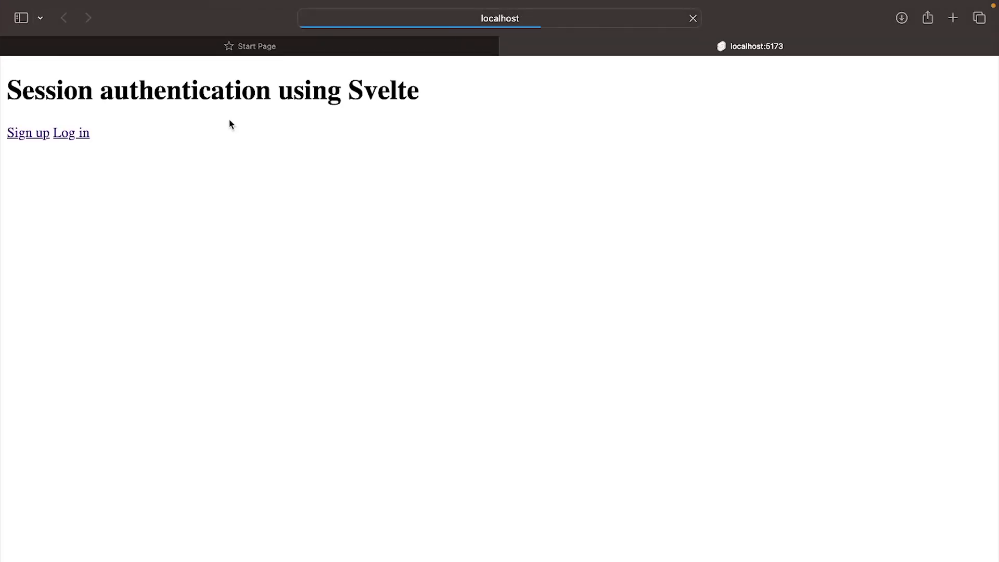
click(28, 133)
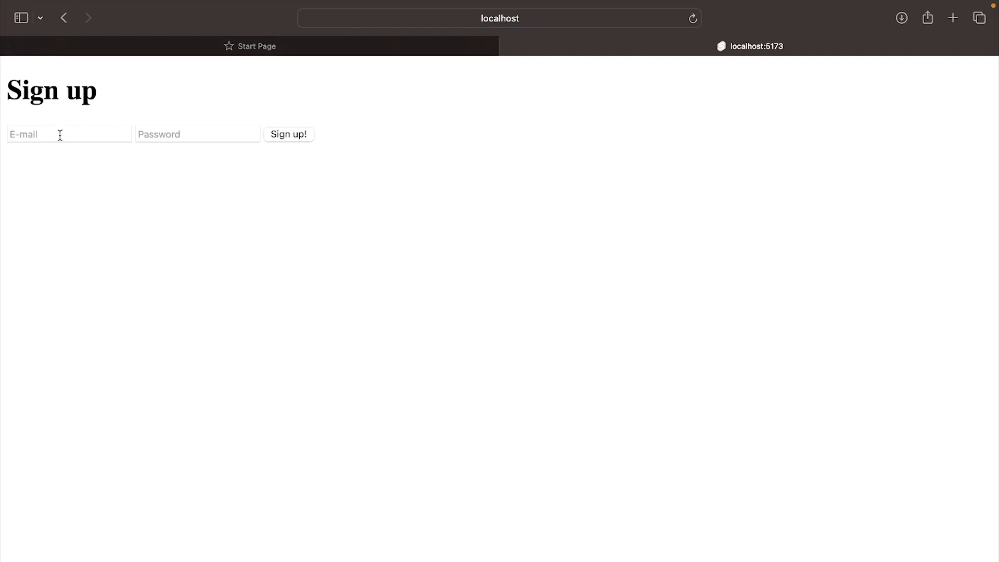
text(test)
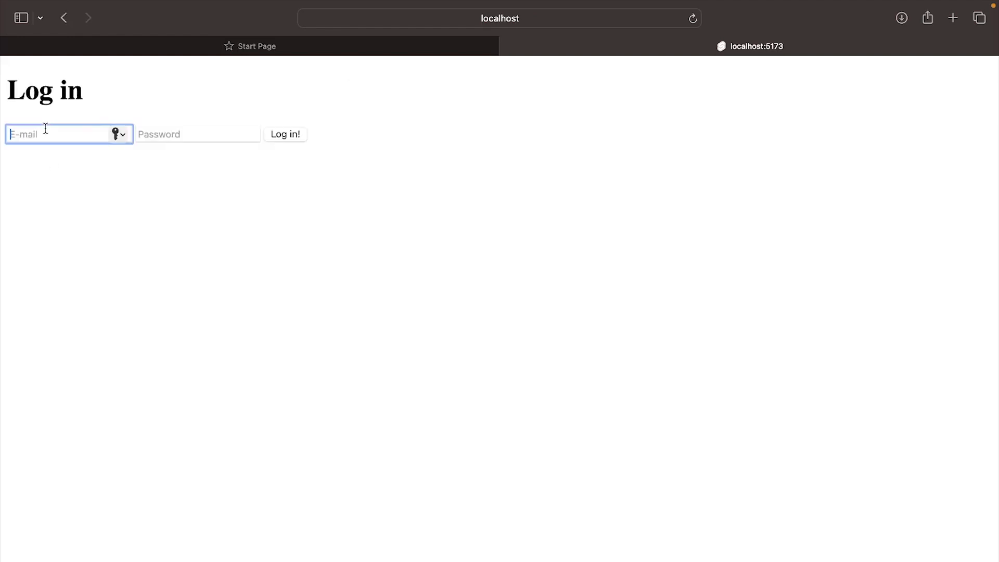
text(test@email.com)
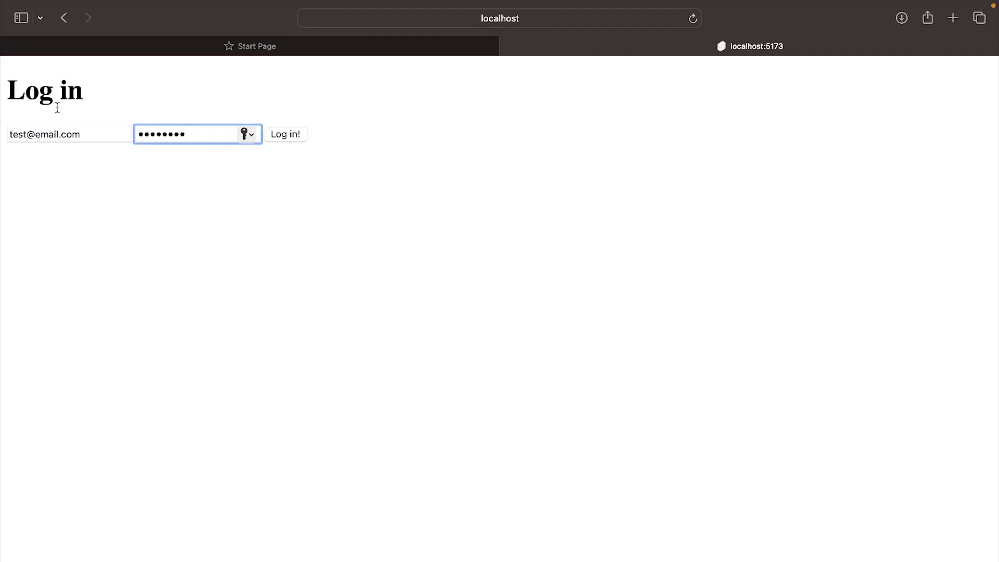
click(285, 134)
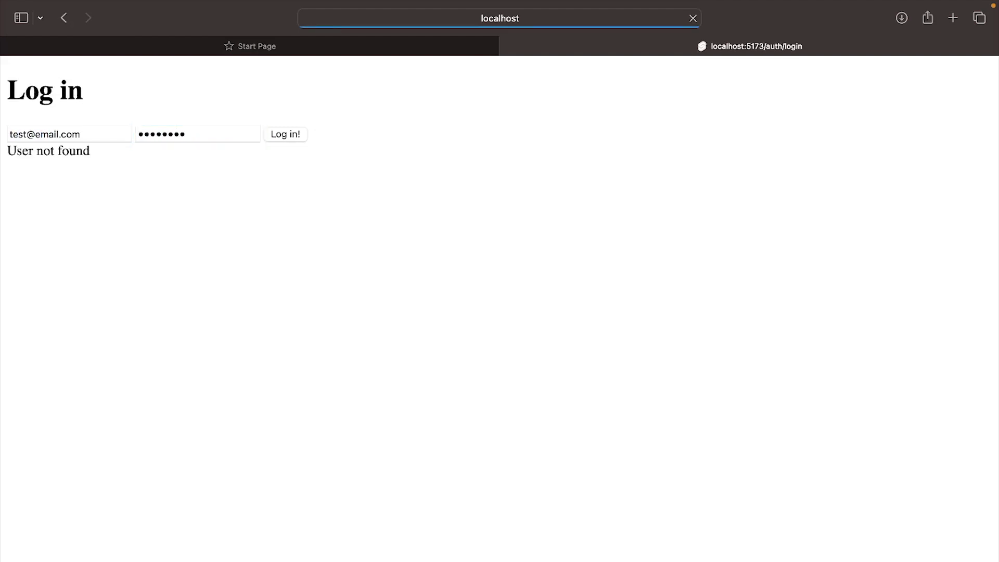
double_click(48, 151)
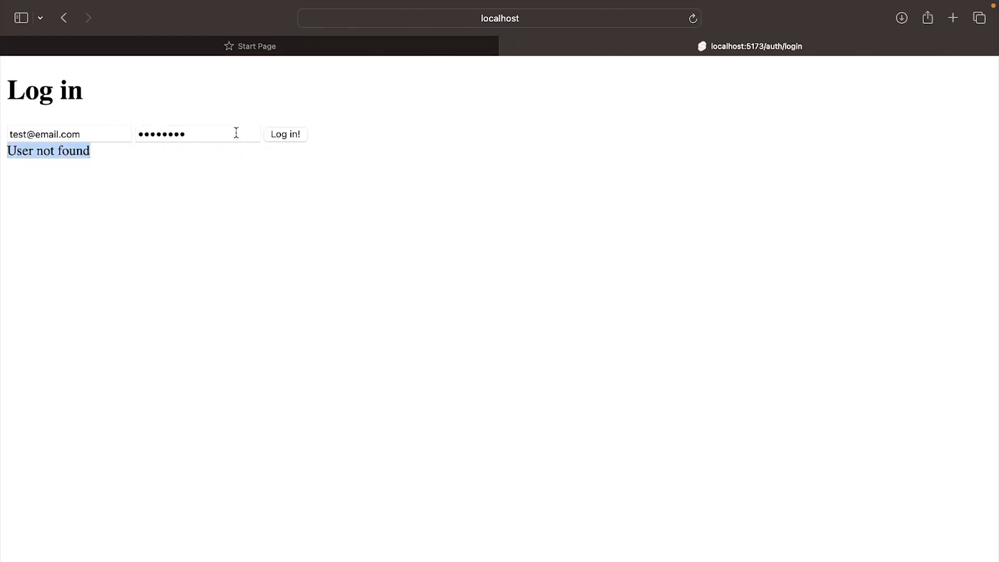
- Resubmit with a shortened password to get the 8-character error, then go back home
click(192, 135)
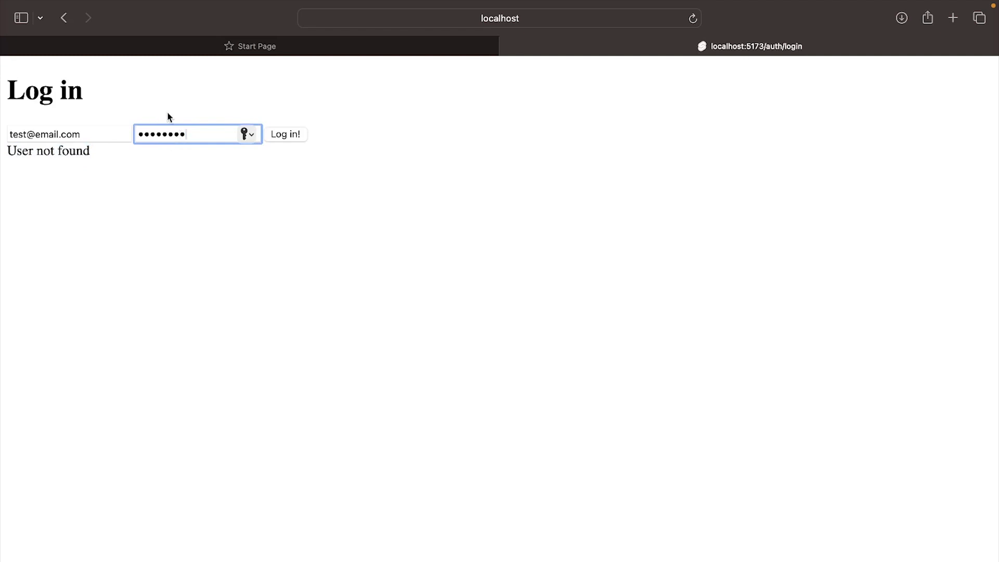
key(Backspace)
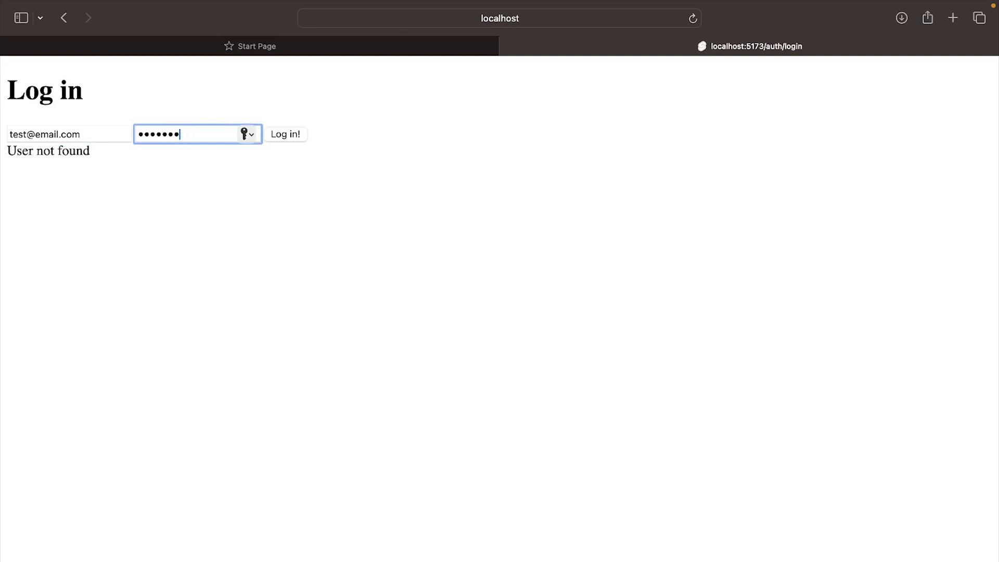
click(285, 135)
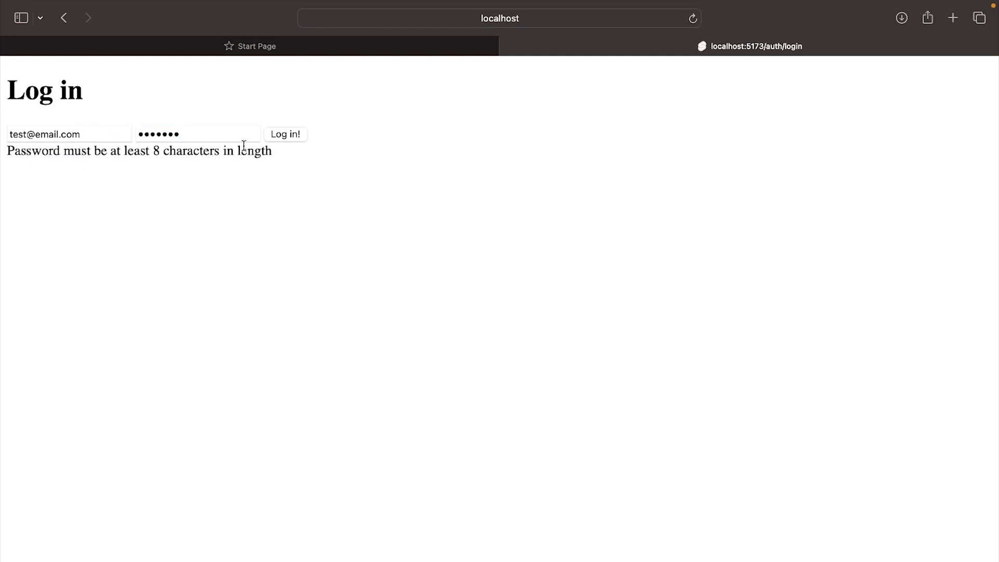
click(63, 18)
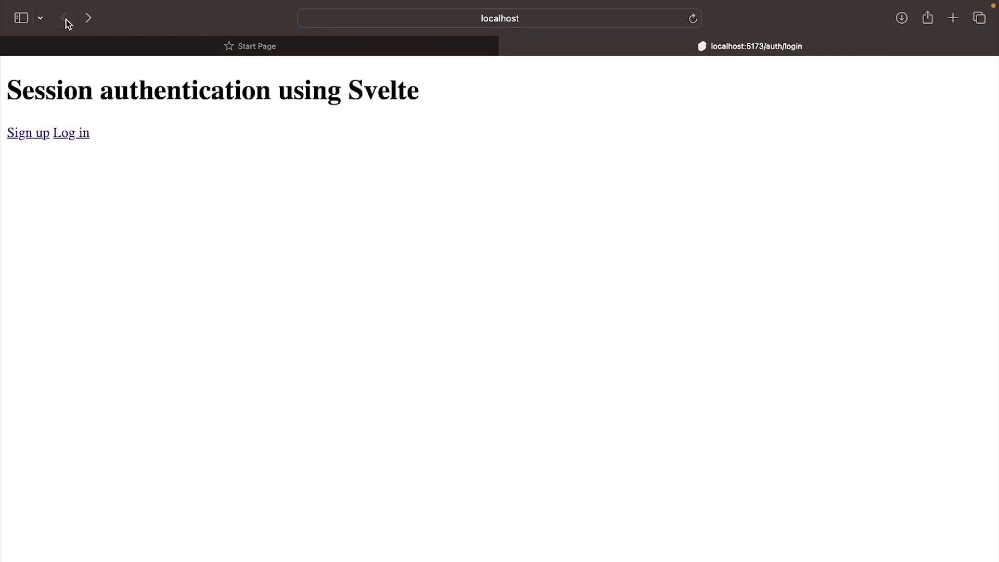
click(28, 133)
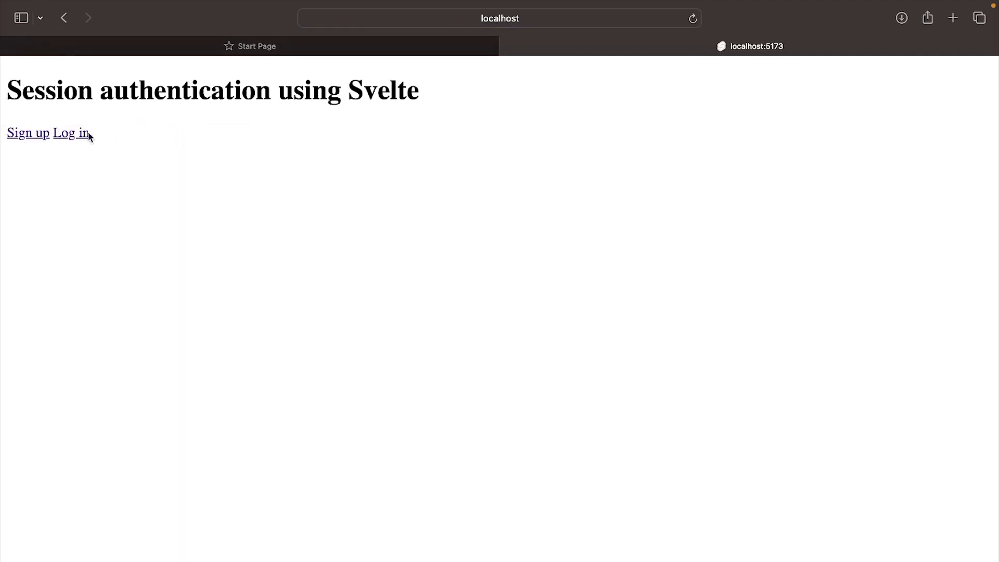
- Log in from the Log in link with the test account and get redirected home
click(72, 132)
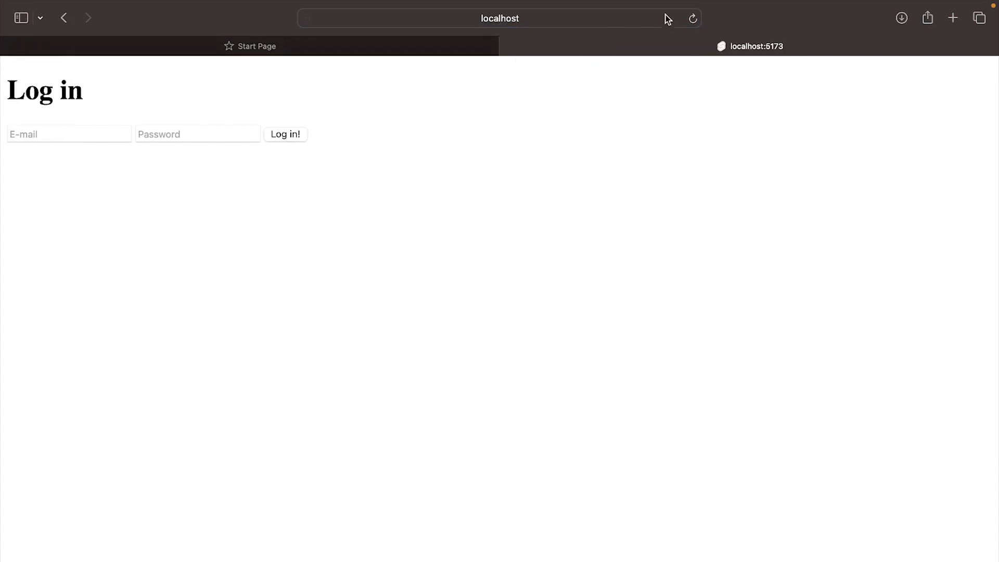
text(test)
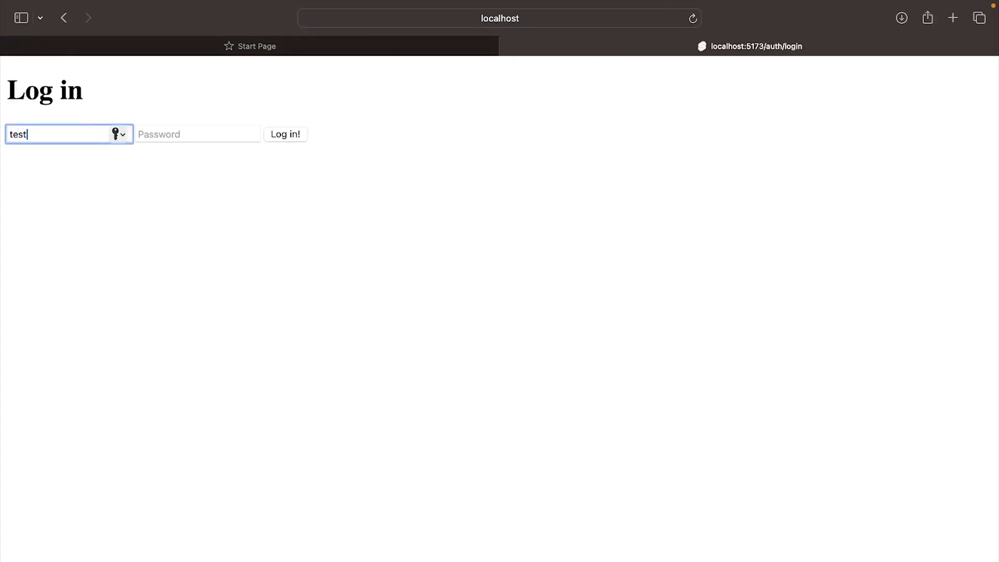
click(192, 134)
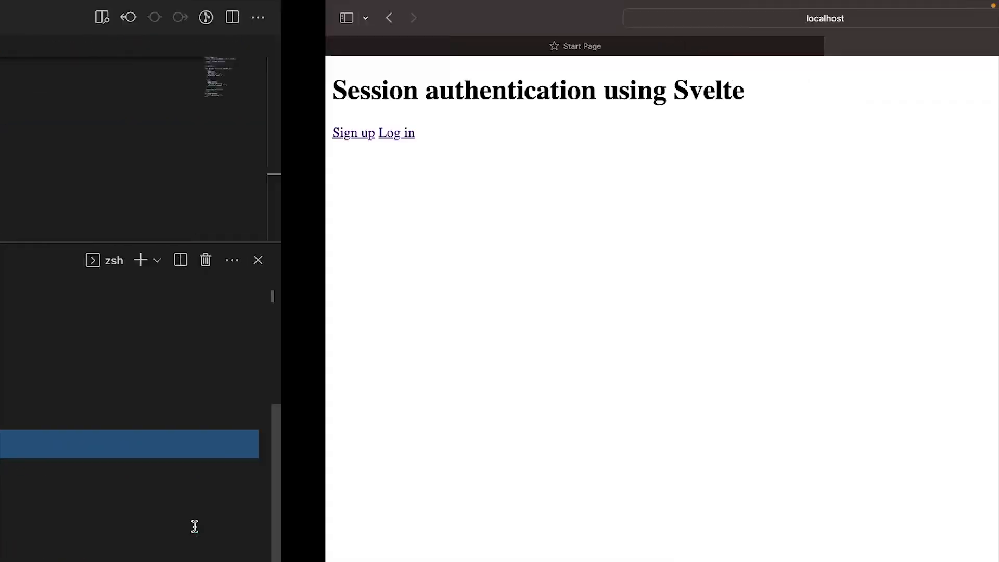
- Inspect localhost storage and match the session-id cookie against a session id in the server log
right_click(375, 192)
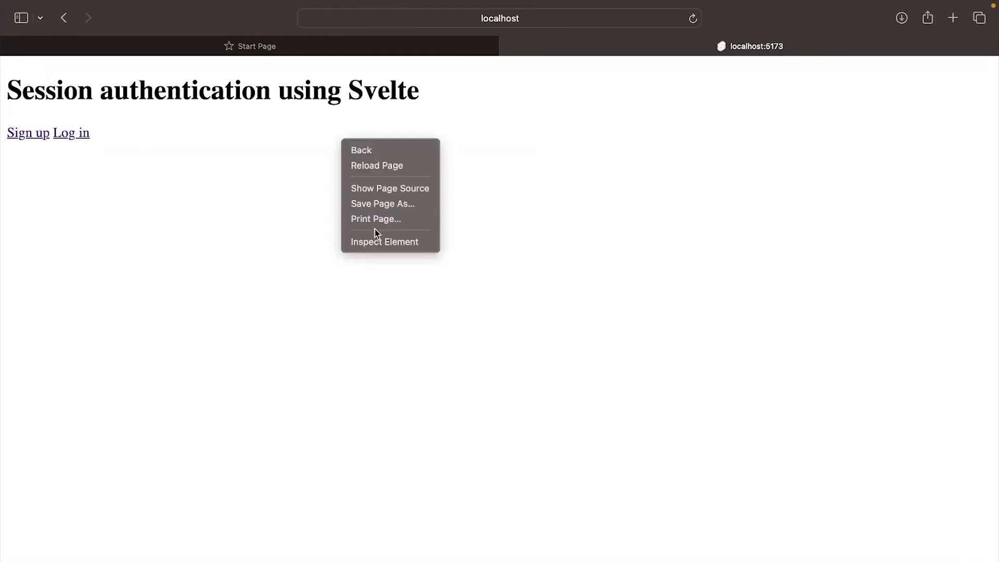
click(384, 242)
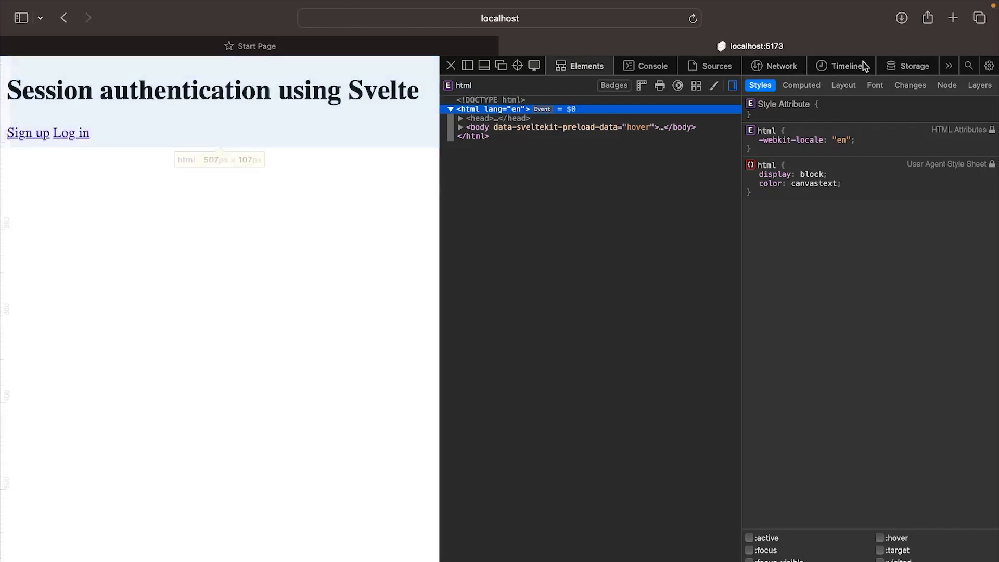
click(915, 66)
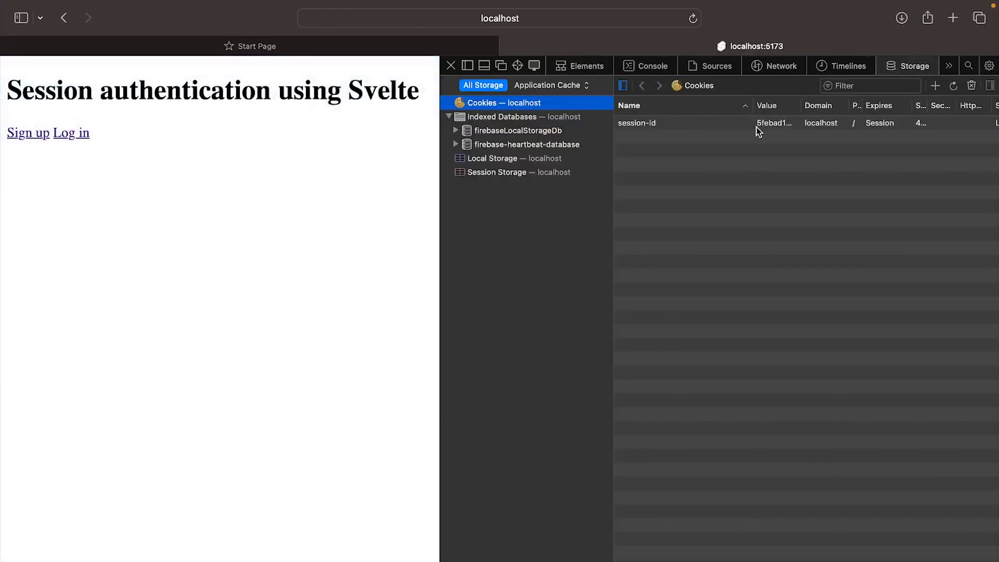
click(774, 123)
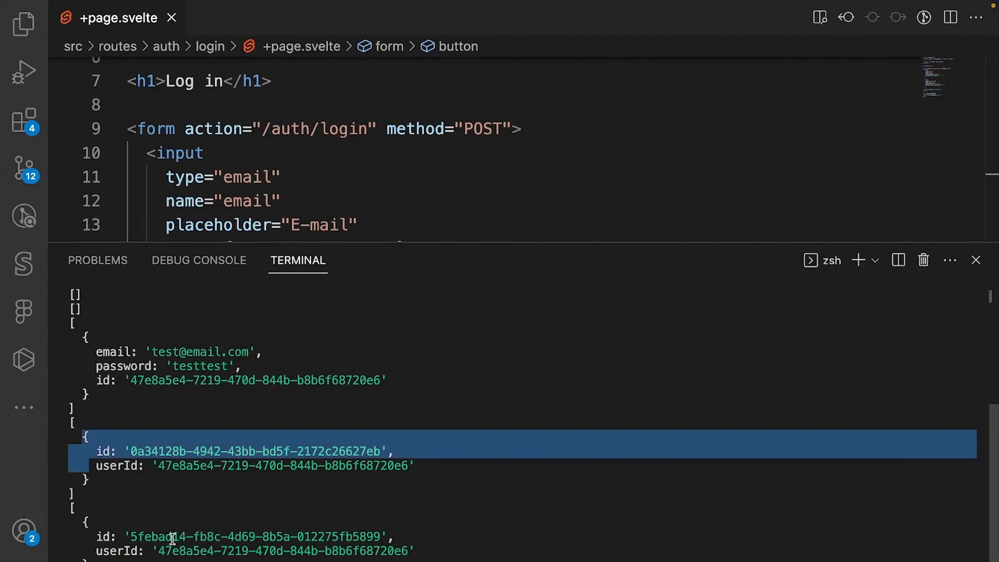
double_click(255, 536)
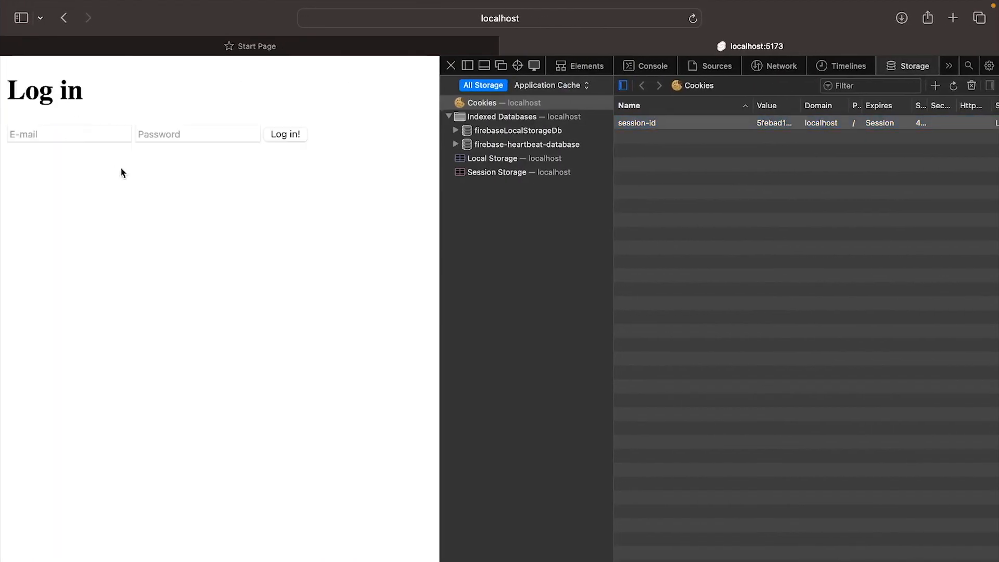
text(test@email.com)
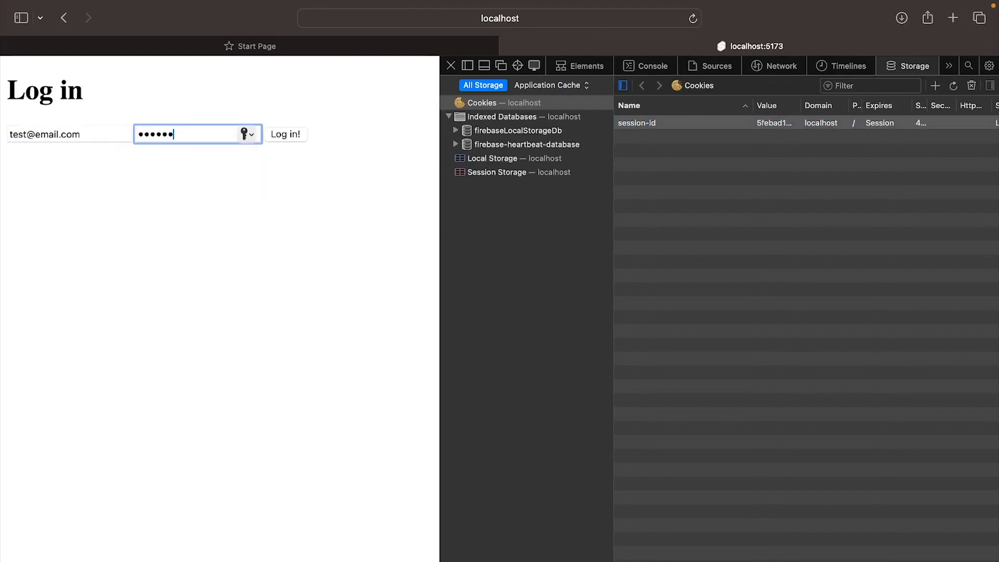
click(286, 135)
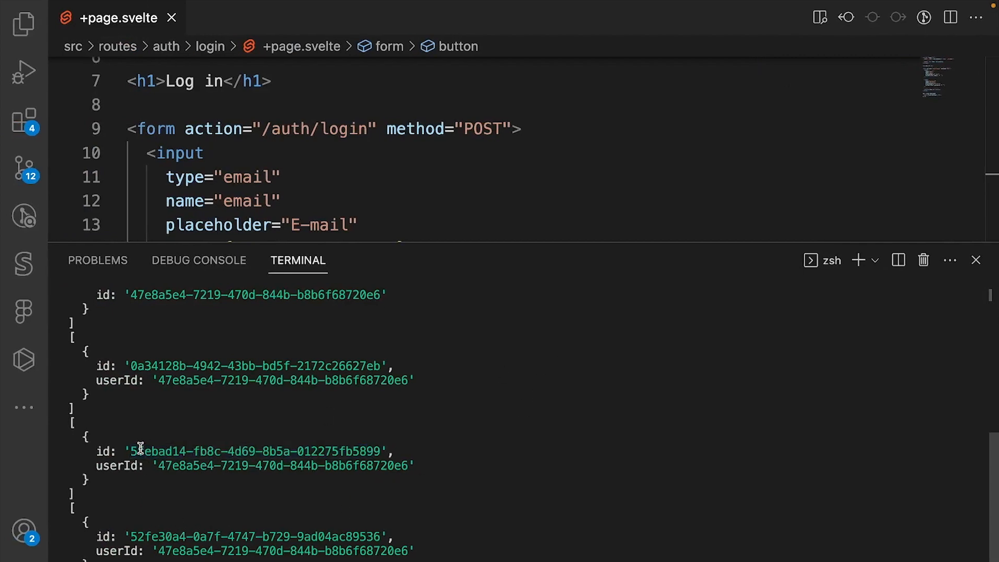
double_click(255, 450)
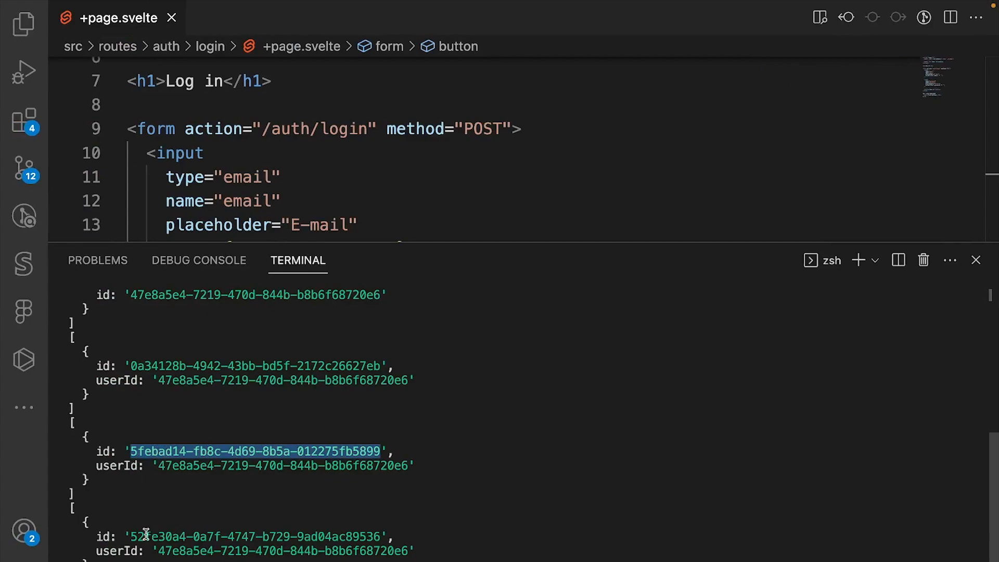